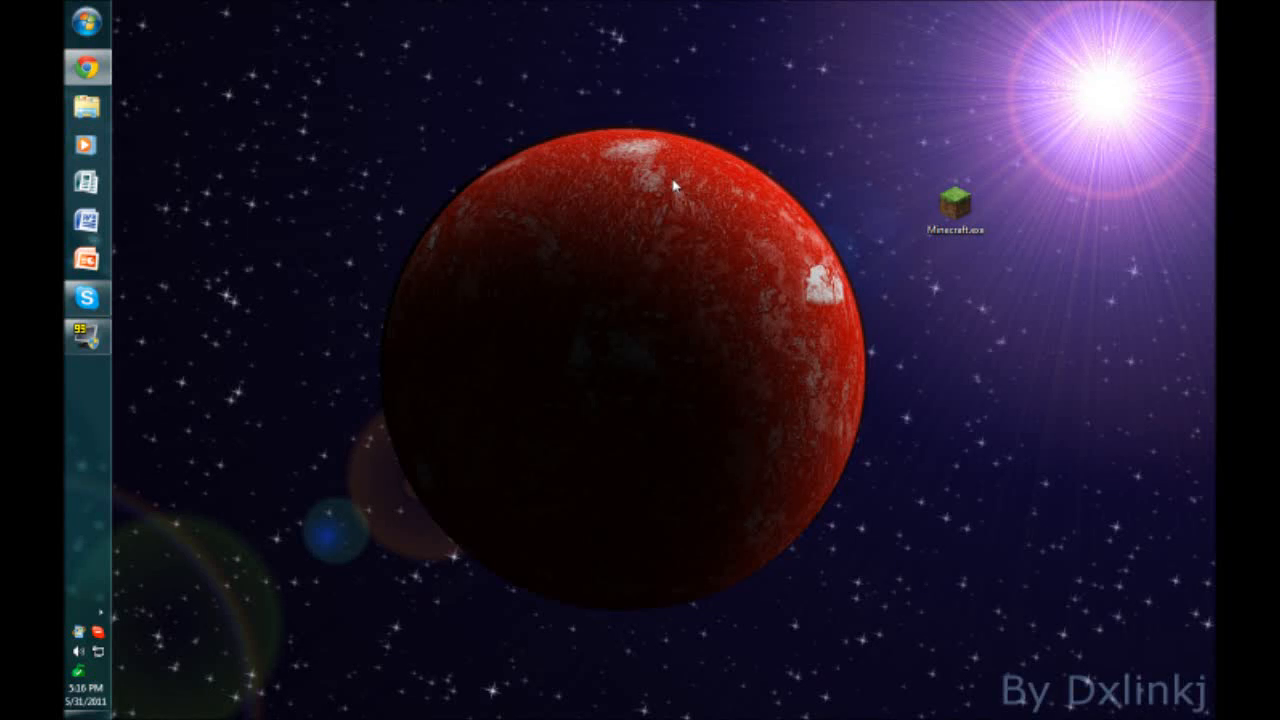
mouse_move(385, 143)
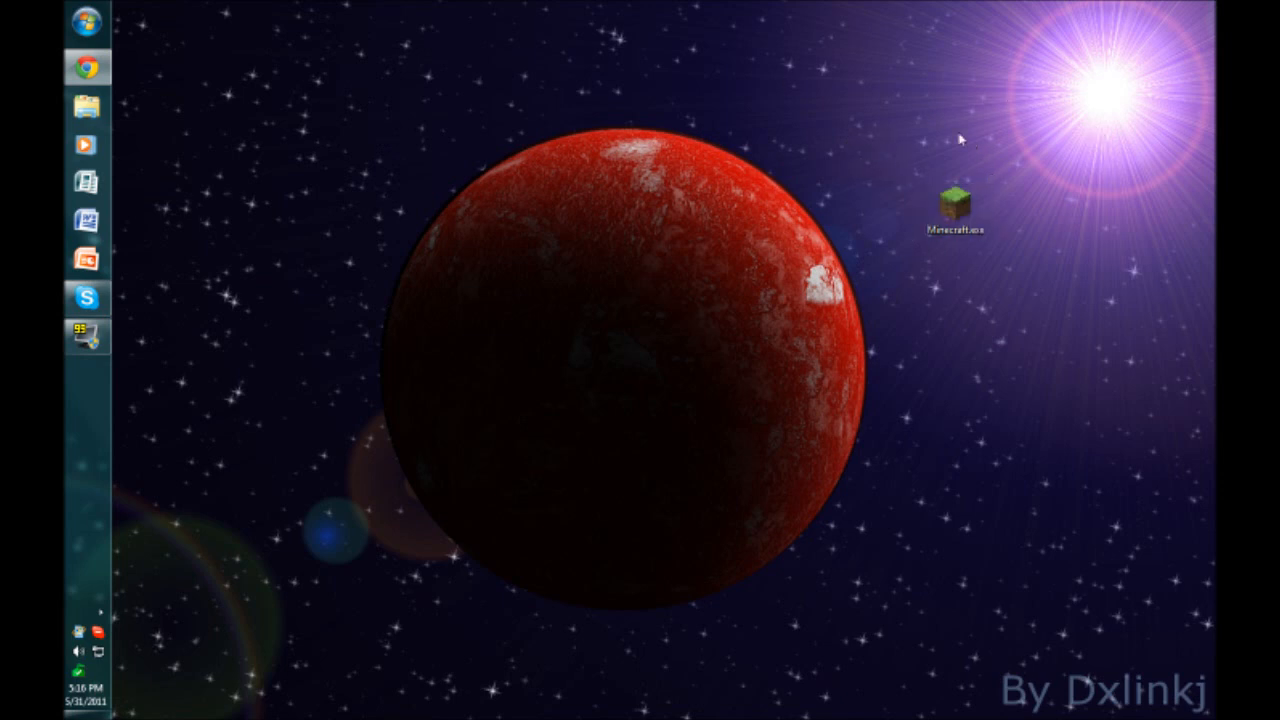
mouse_move(896, 257)
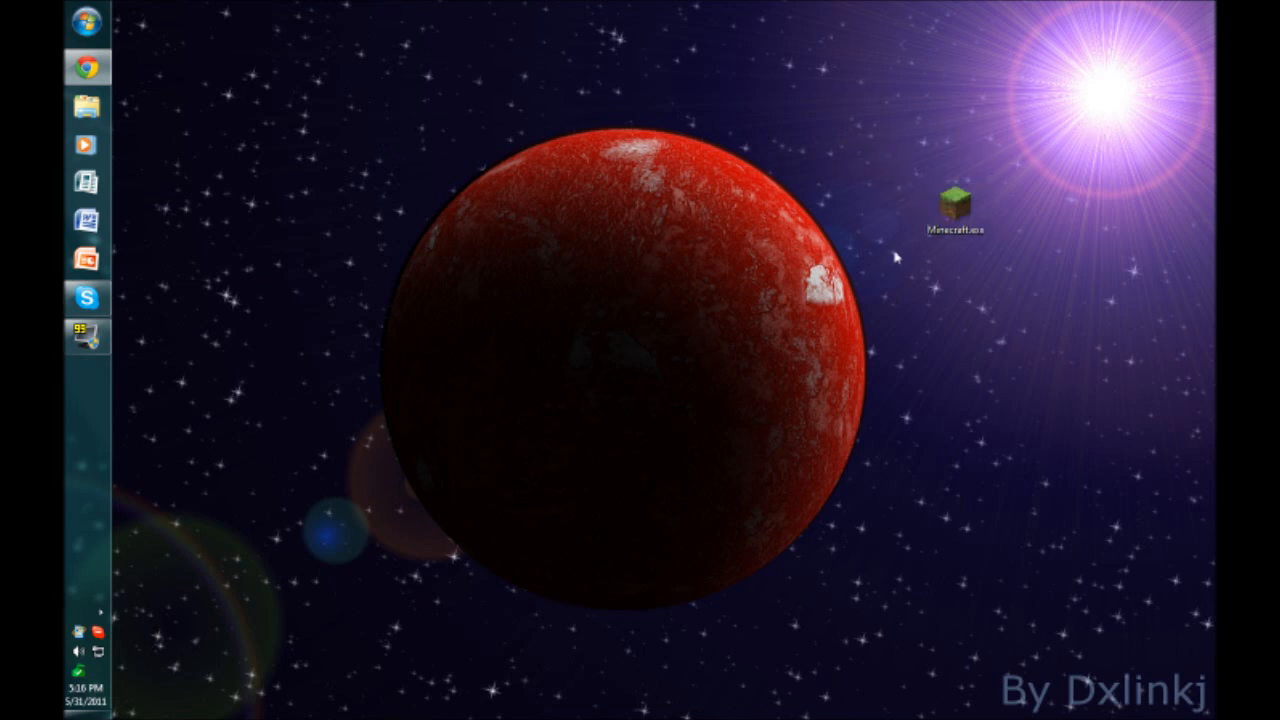
mouse_move(885, 190)
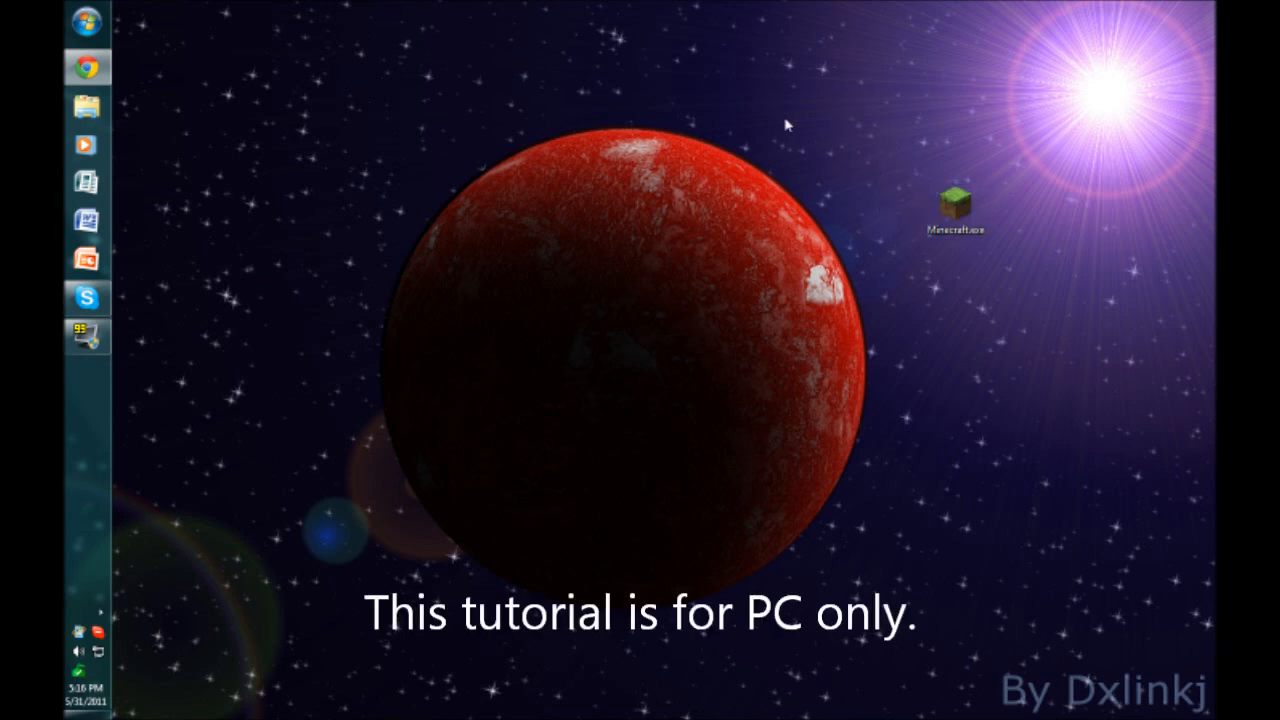
mouse_move(430, 138)
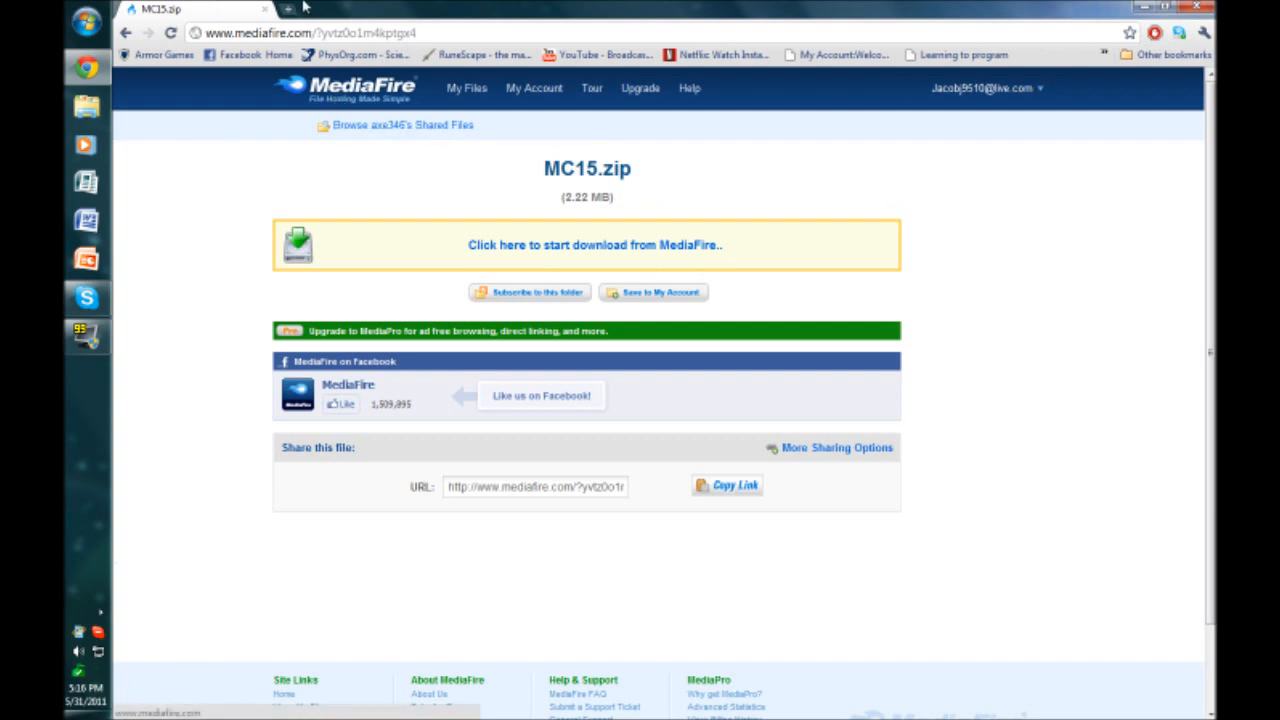
Download MC15.zip from MediaFire into WinRAR and dismiss the purchase reminder.
left_click(594, 244)
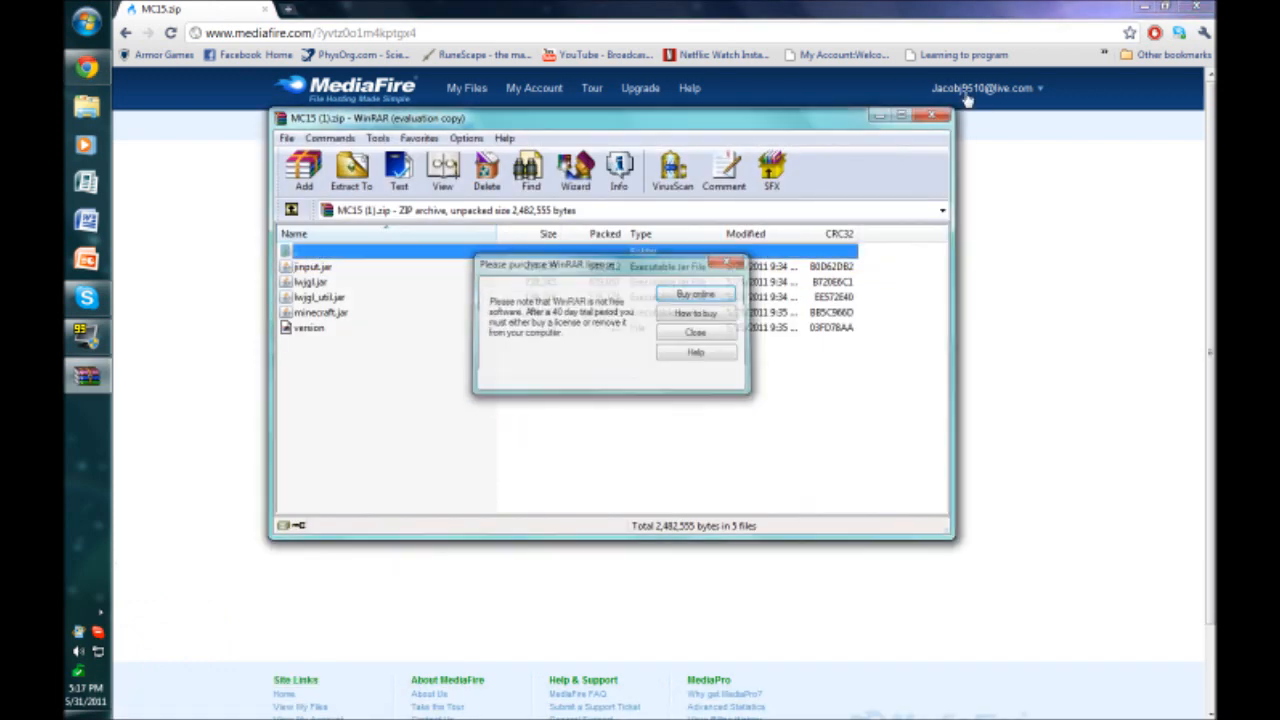
left_click(695, 331)
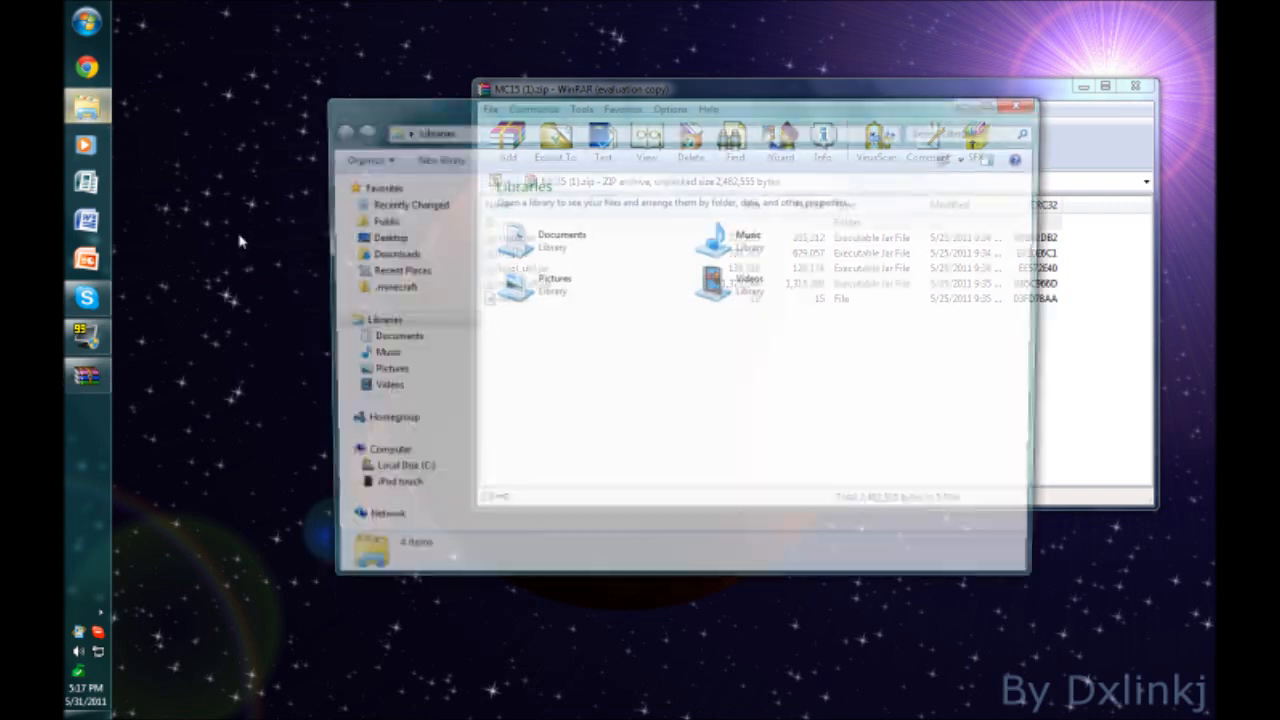
Browse to .minecraft\bin and place that window beside the WinRAR archive listing.
left_click(396, 287)
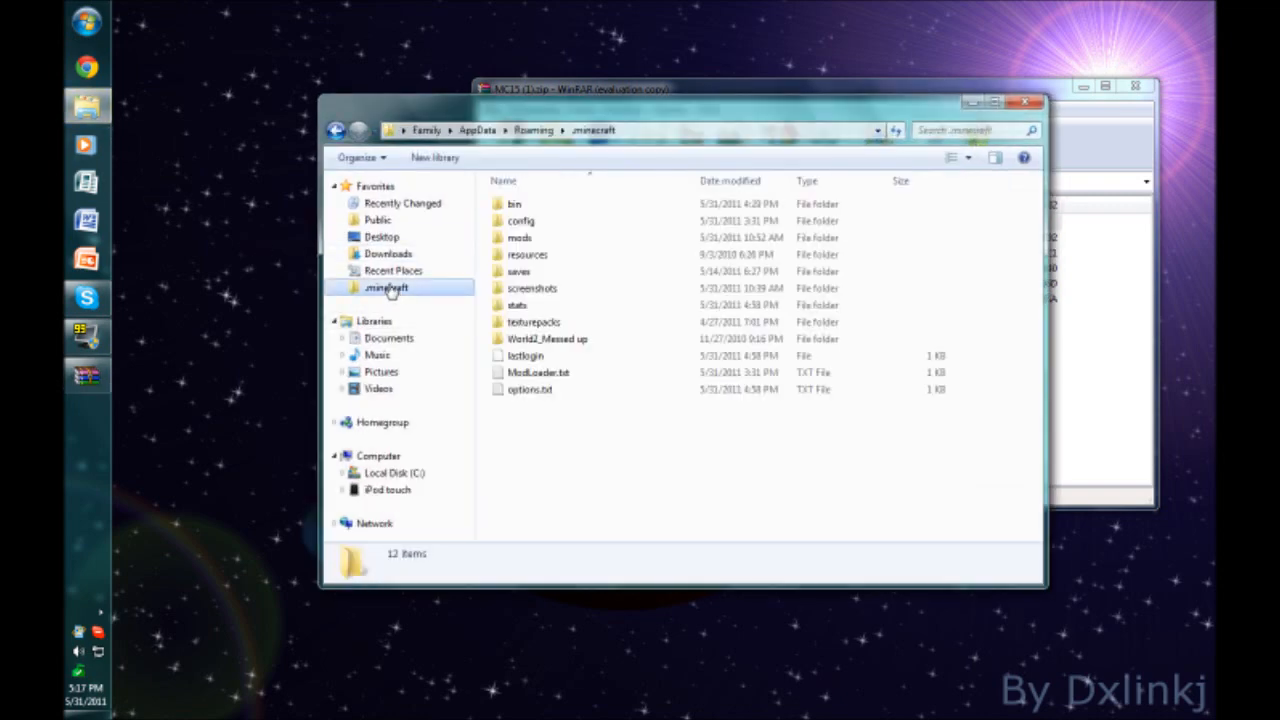
left_click(386, 287)
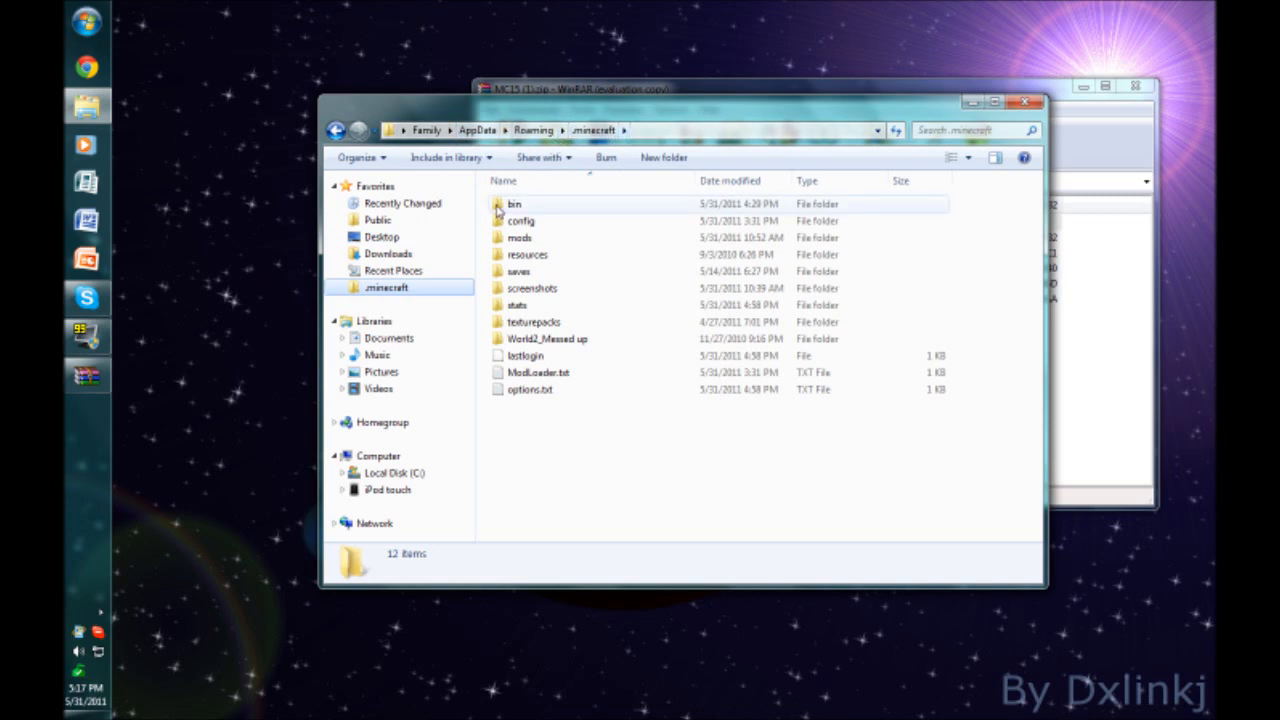
double_click(513, 203)
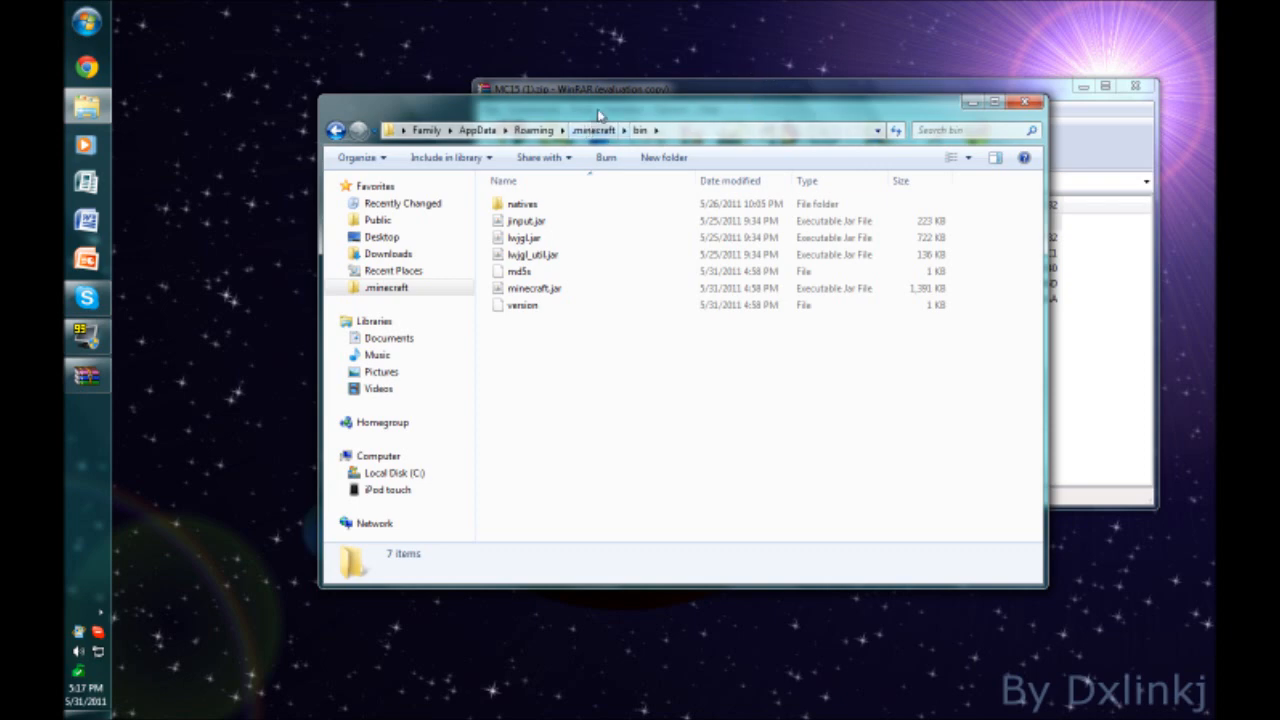
left_click_drag(600, 112, 500, 87)
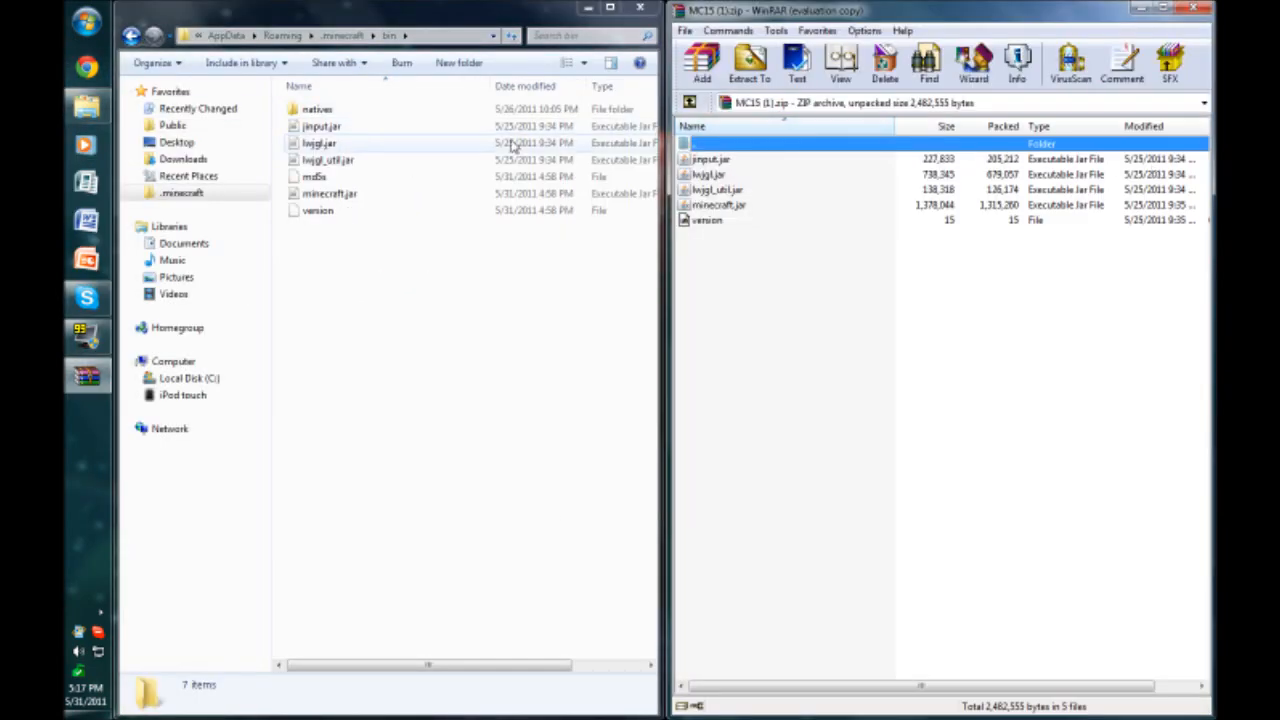
Select jinput.jar in the archive to begin moving the files into bin.
left_click(710, 159)
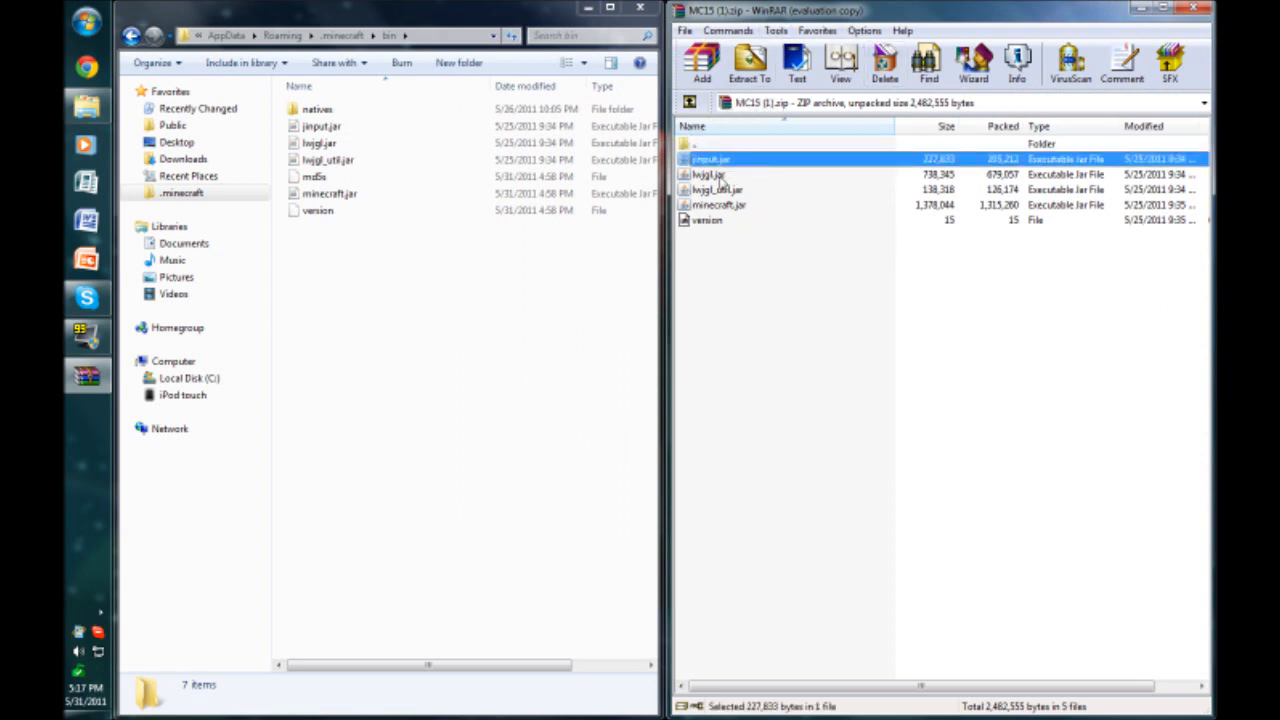
mouse_move(708, 174)
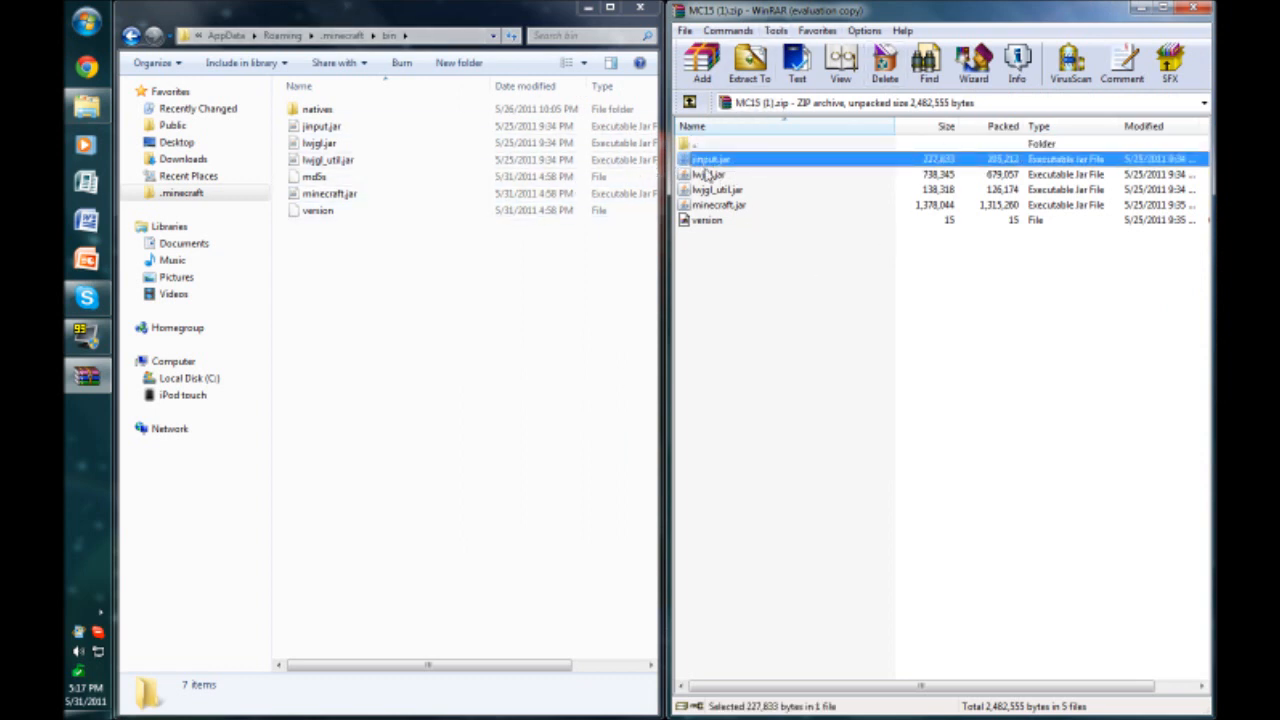
mouse_move(787, 163)
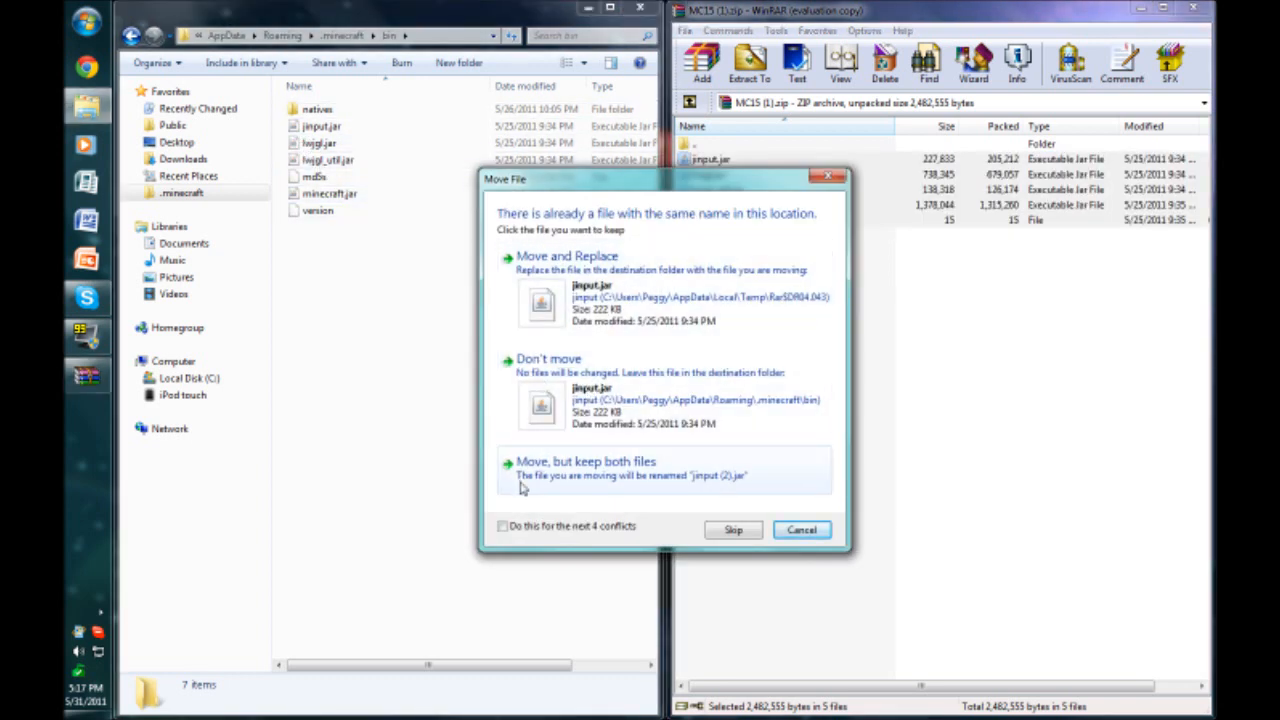
Move and replace all five conflicting bin files with the archived ones, then close WinRAR.
left_click(503, 526)
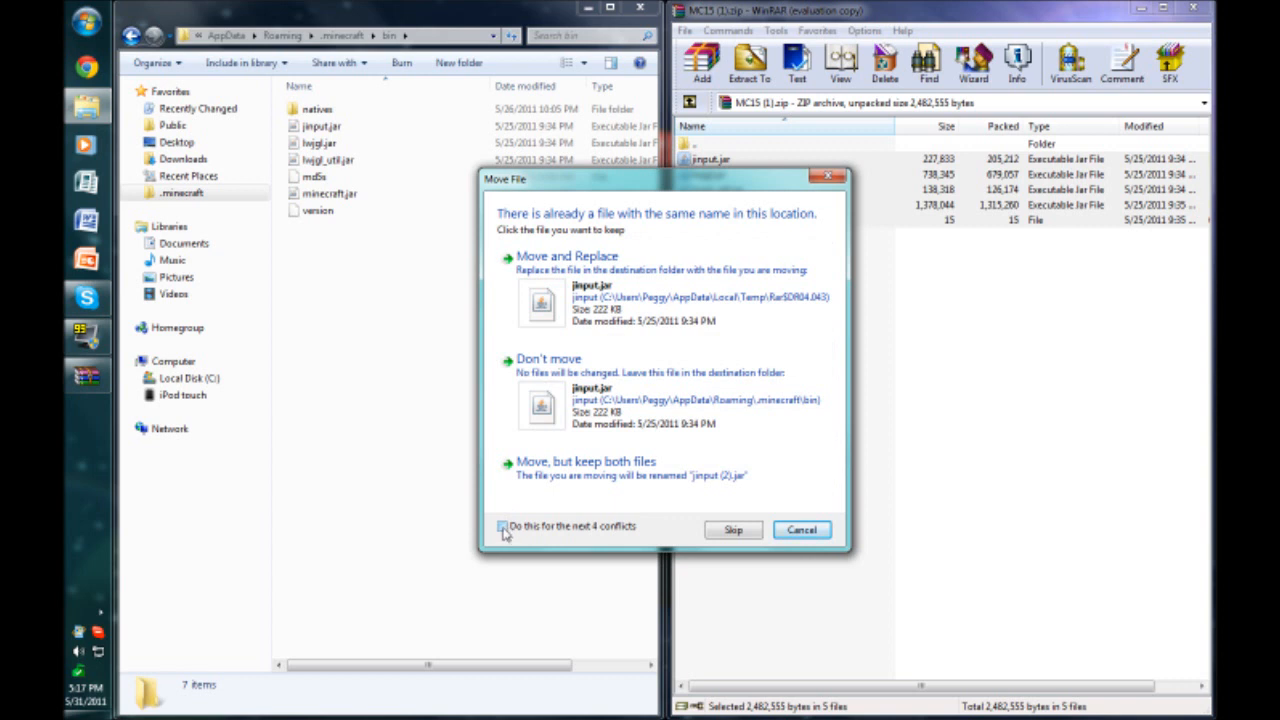
left_click(502, 526)
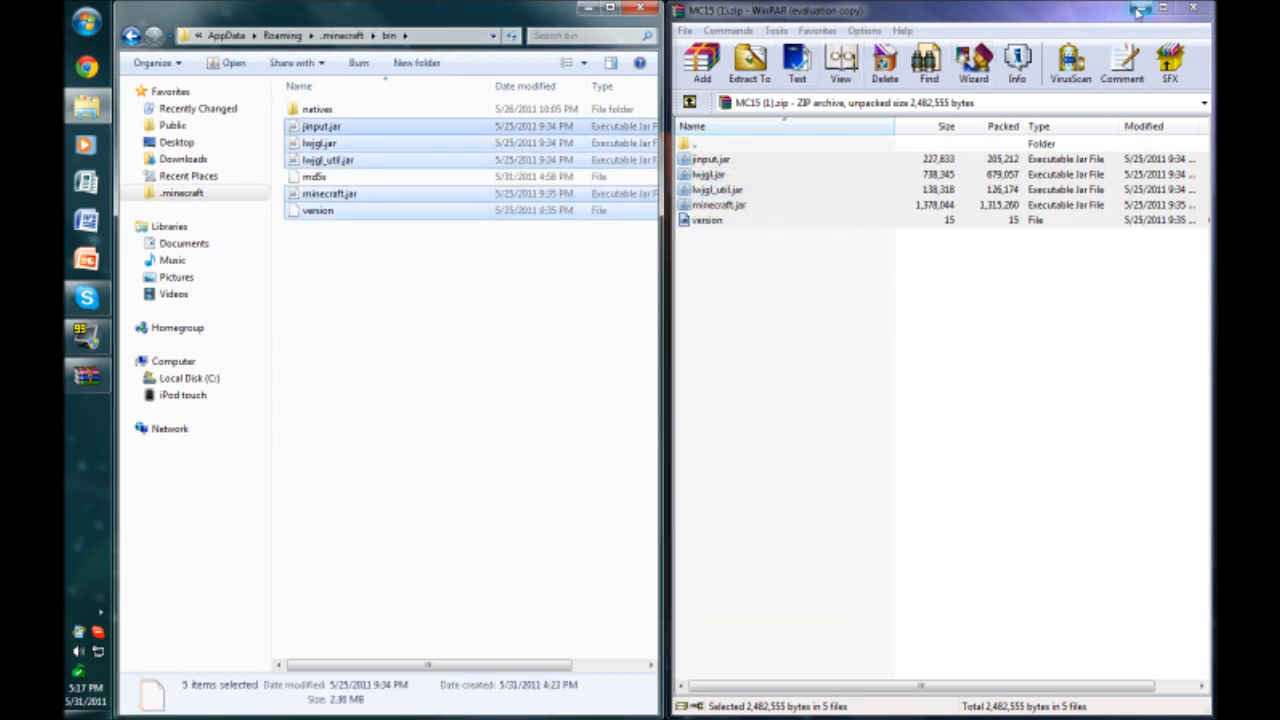
left_click(1192, 9)
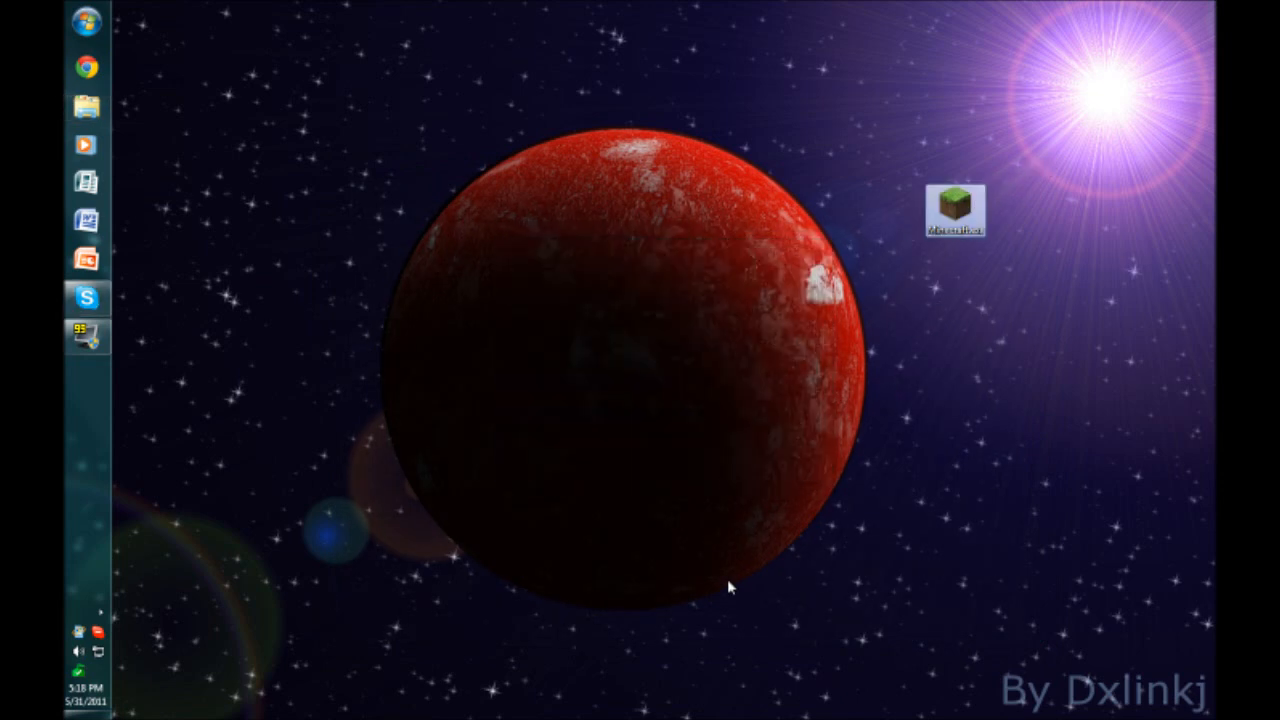
Launch Minecraft.exe and start the game with 'Not now' on the update prompt, reaching Beta 1.5_01.
double_click(954, 203)
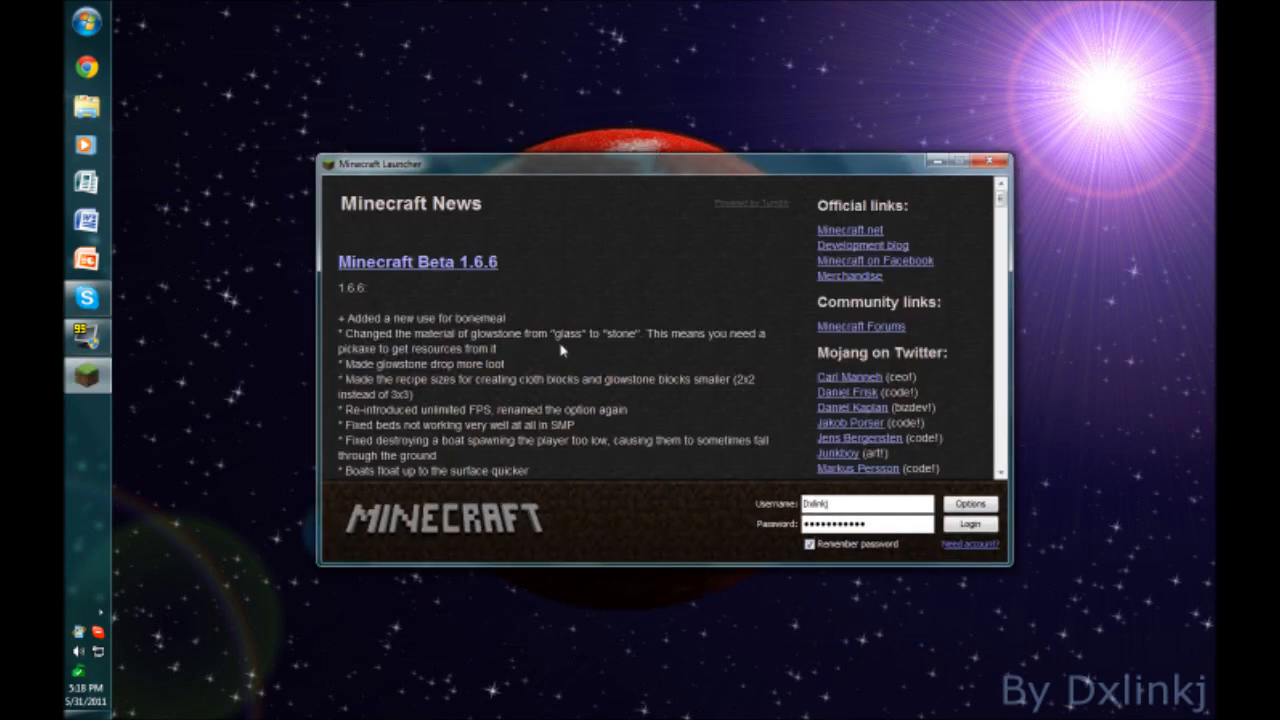
mouse_move(762, 380)
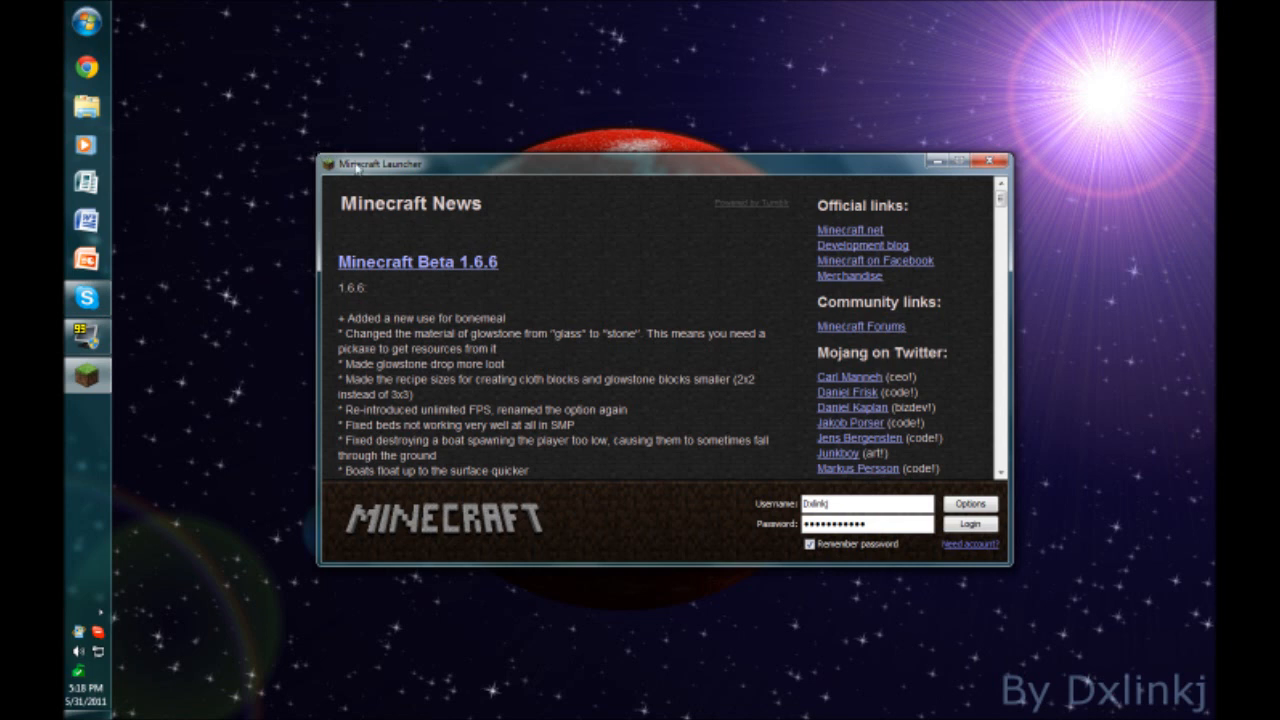
mouse_move(499, 246)
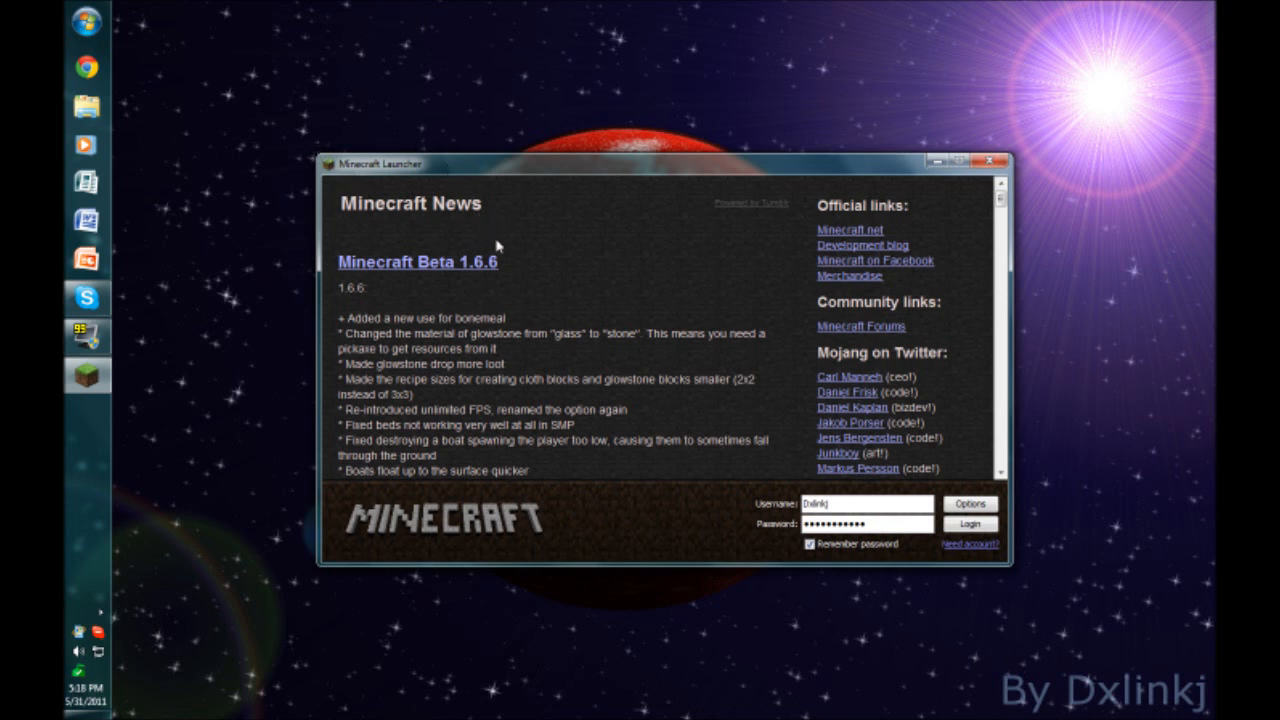
mouse_move(505, 255)
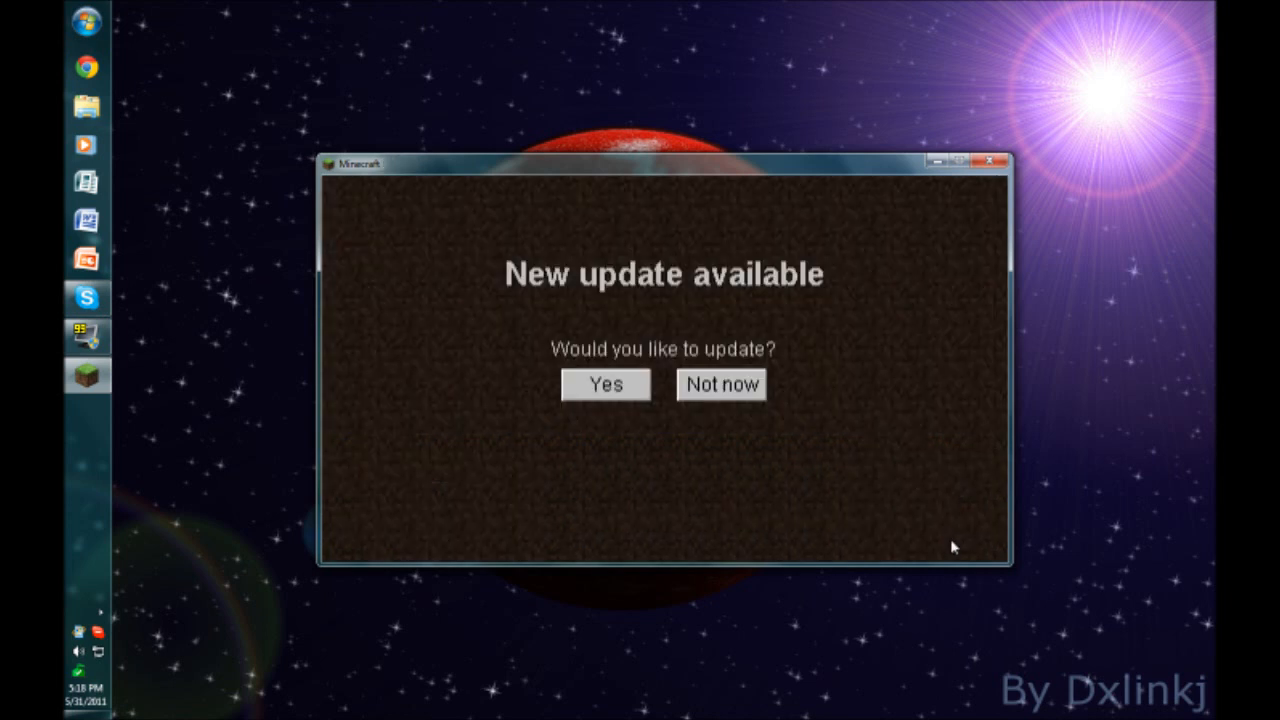
mouse_move(788, 430)
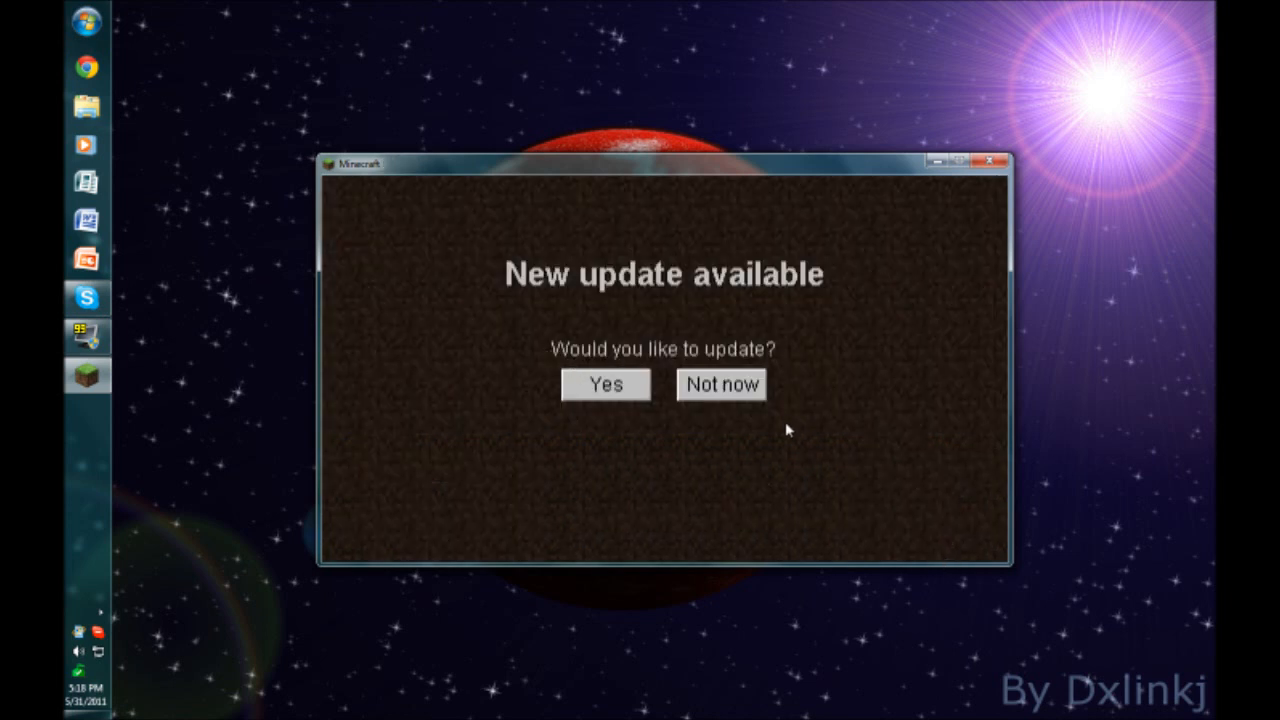
left_click(605, 384)
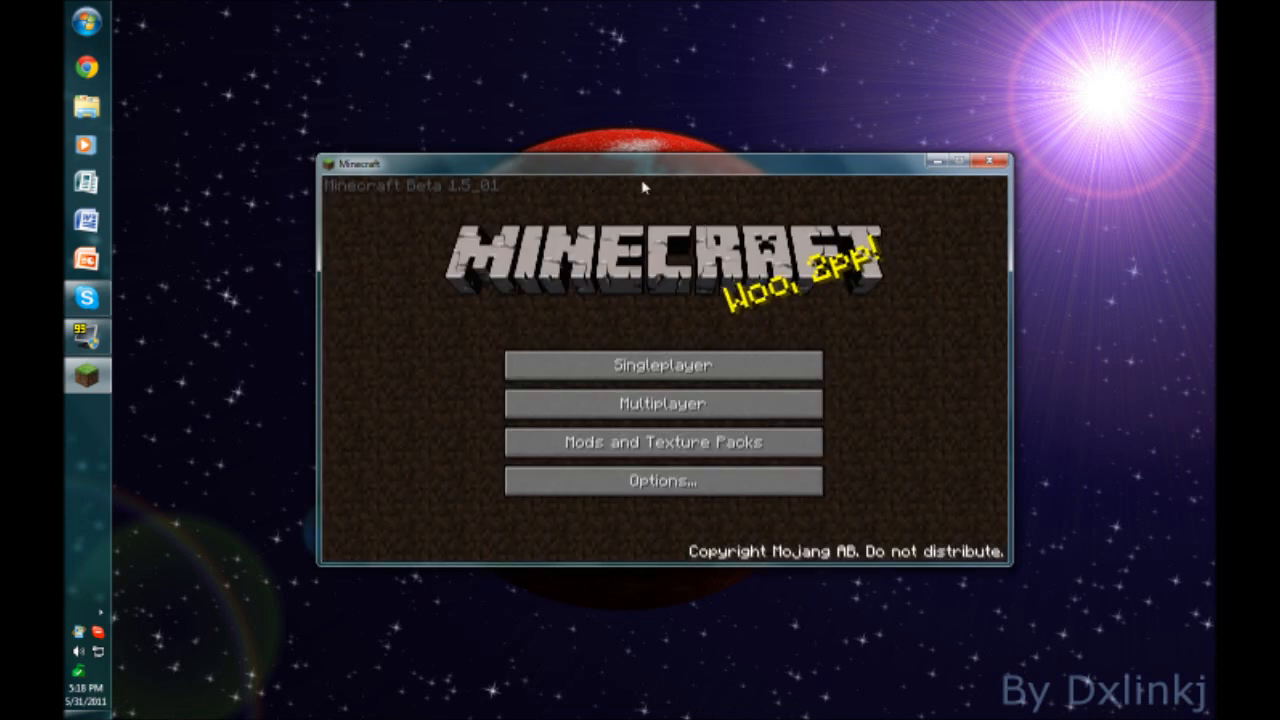
mouse_move(463, 197)
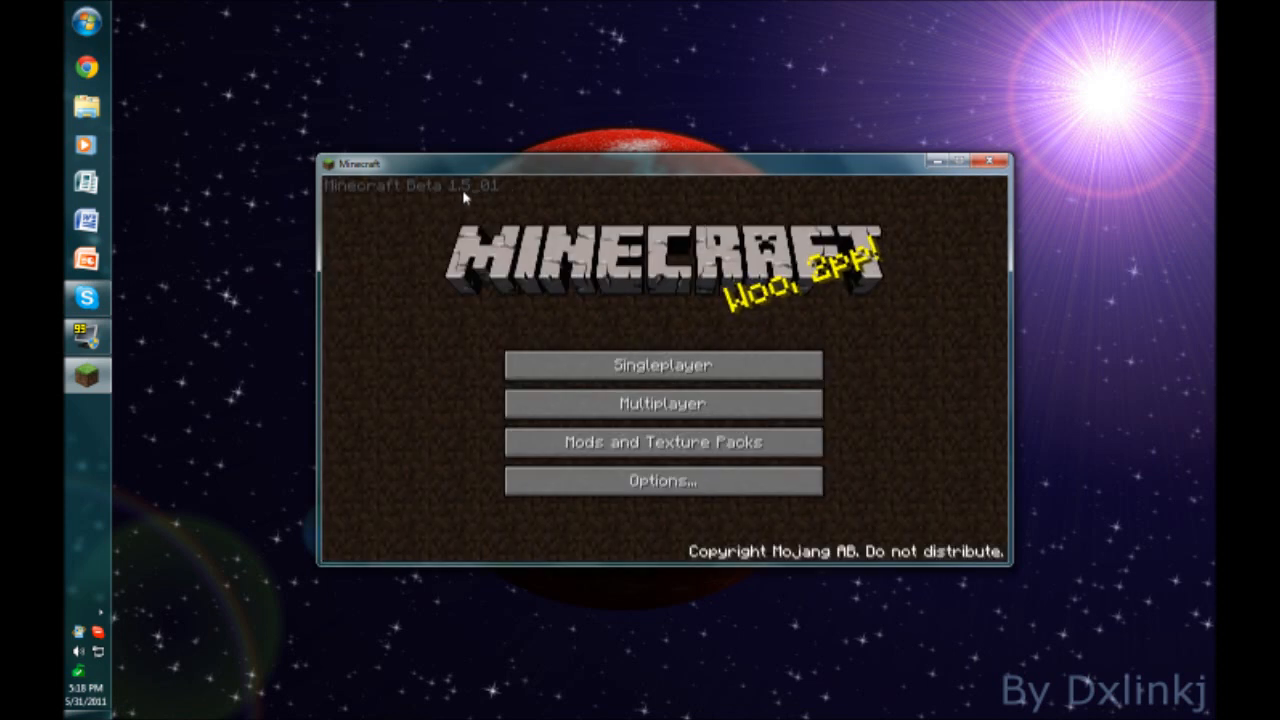
mouse_move(495, 197)
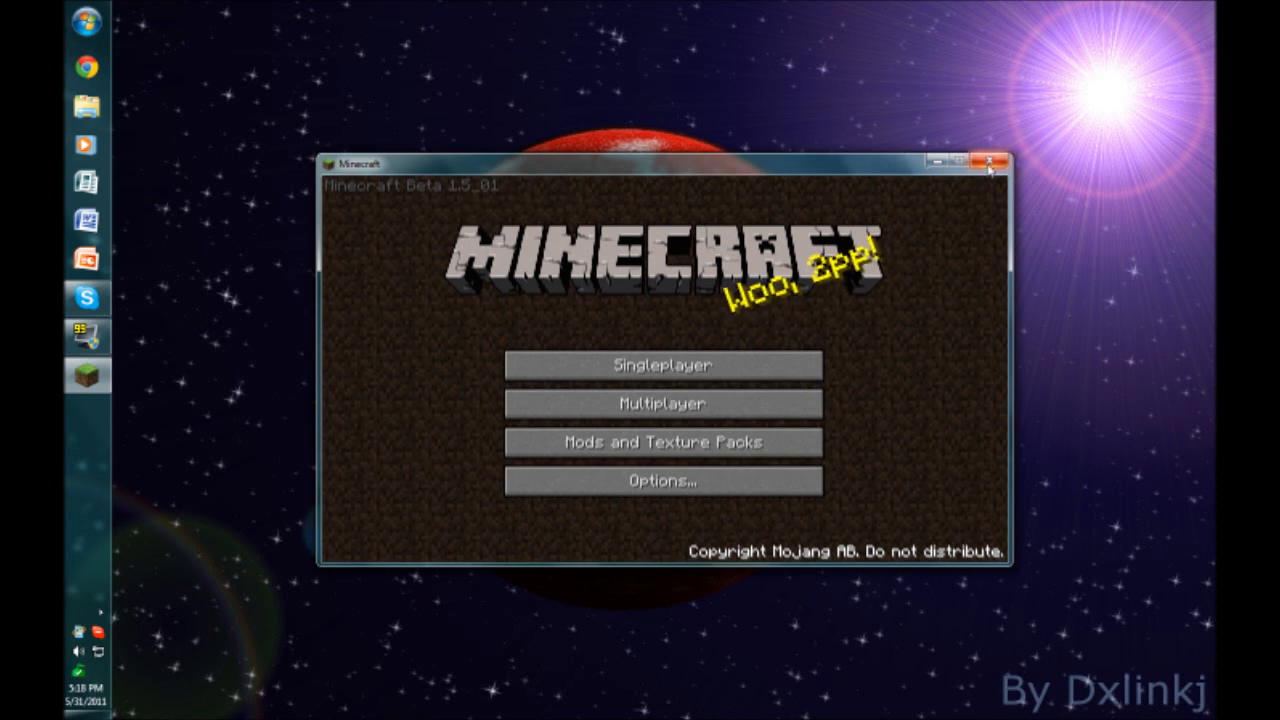
mouse_move(448, 222)
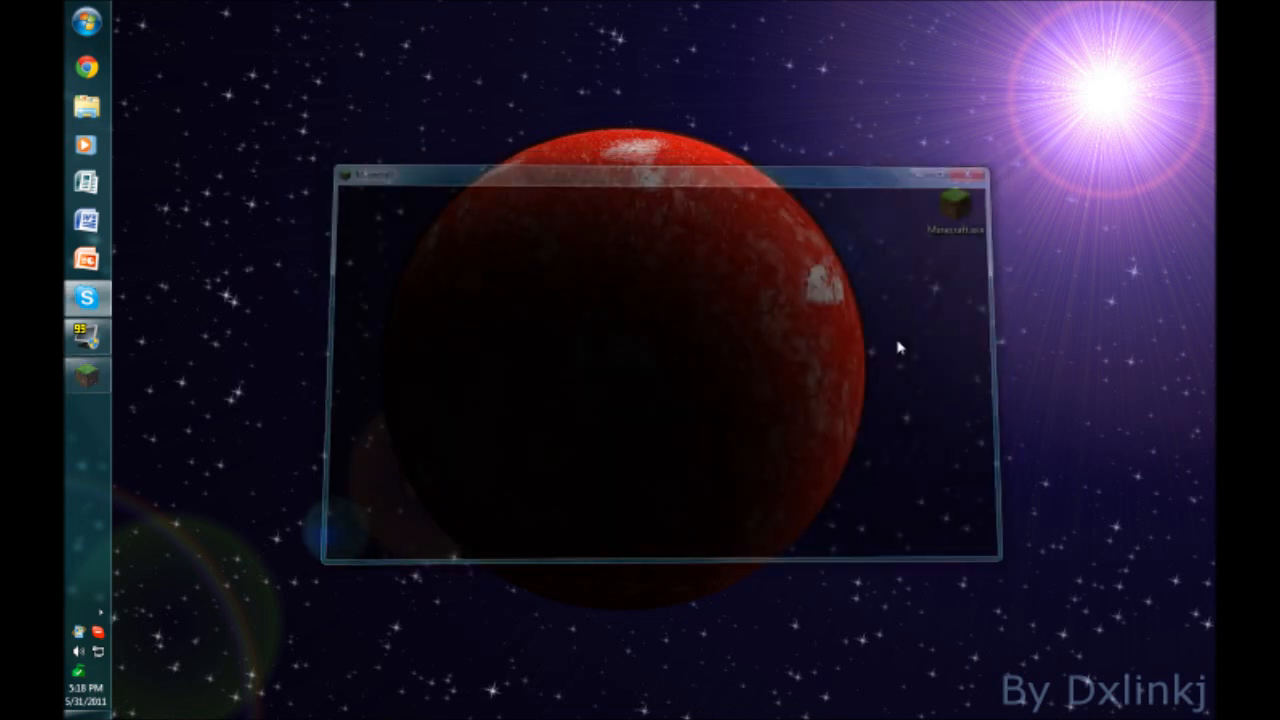
Close the Explorer window, leaving the desktop with the Minecraft.exe shortcut.
left_click(980, 175)
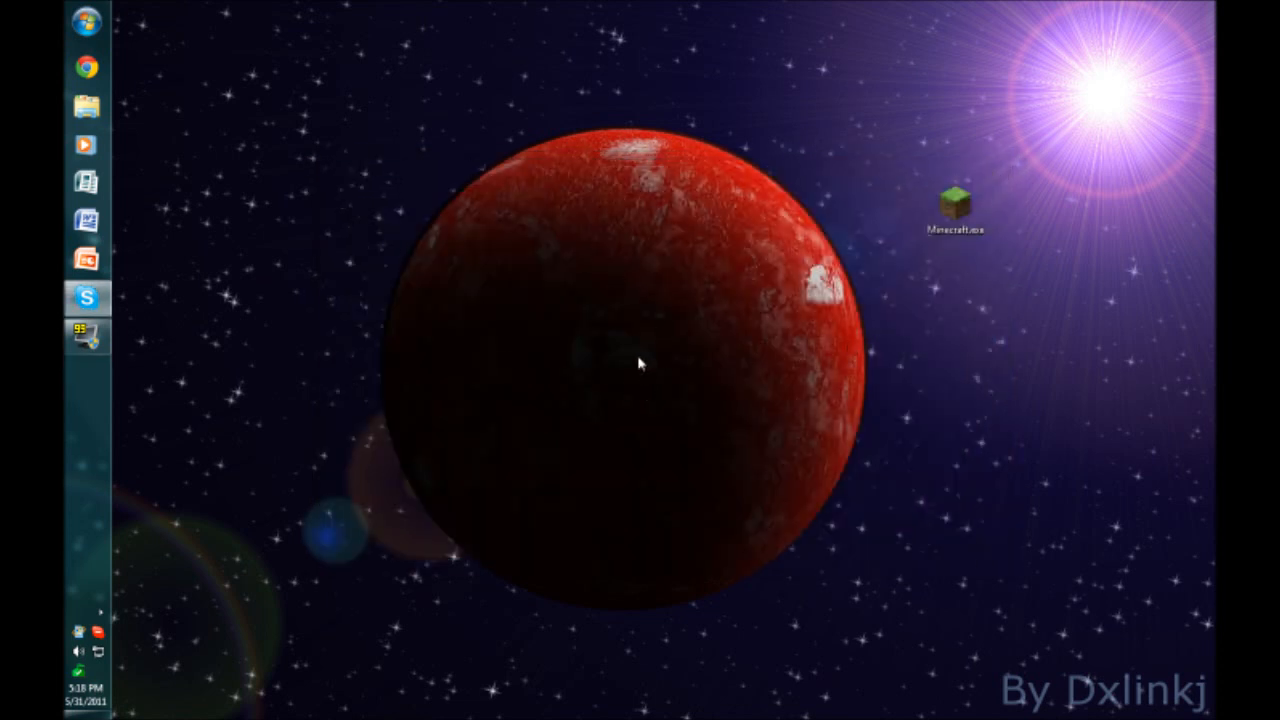
mouse_move(728, 246)
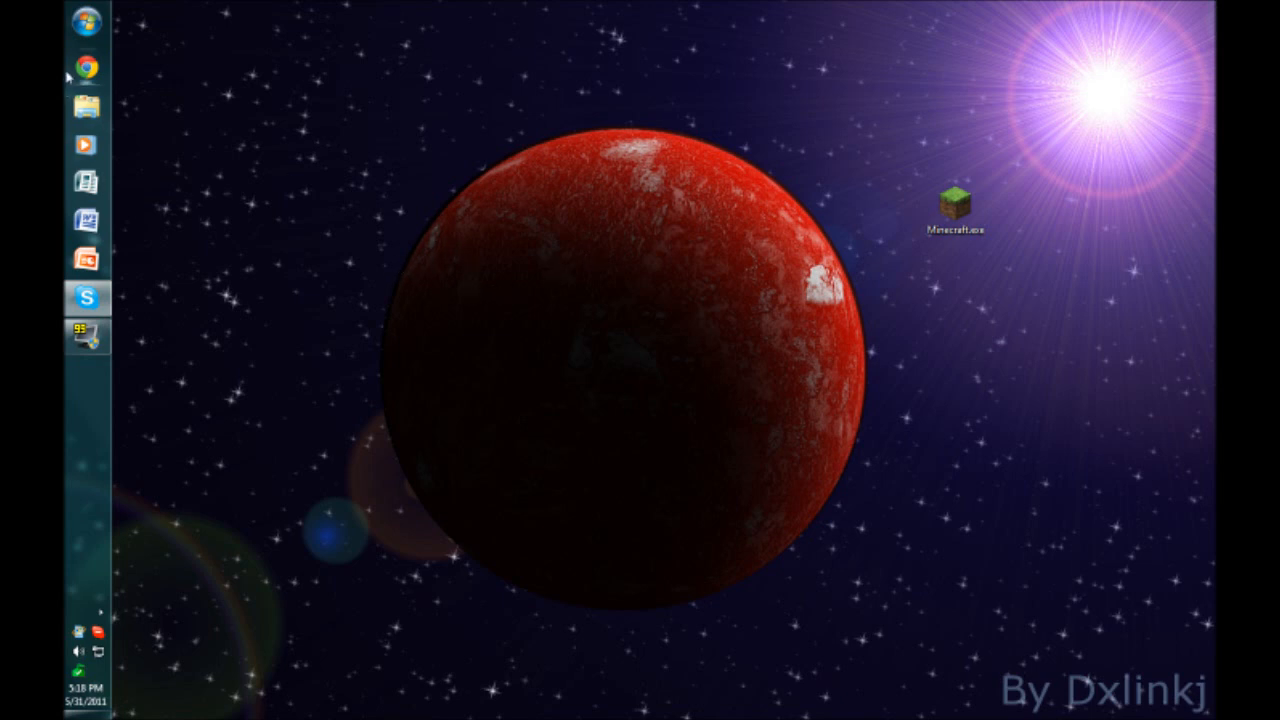
Search Google in Chrome for 'zombe mod' to get the results page.
left_click(86, 67)
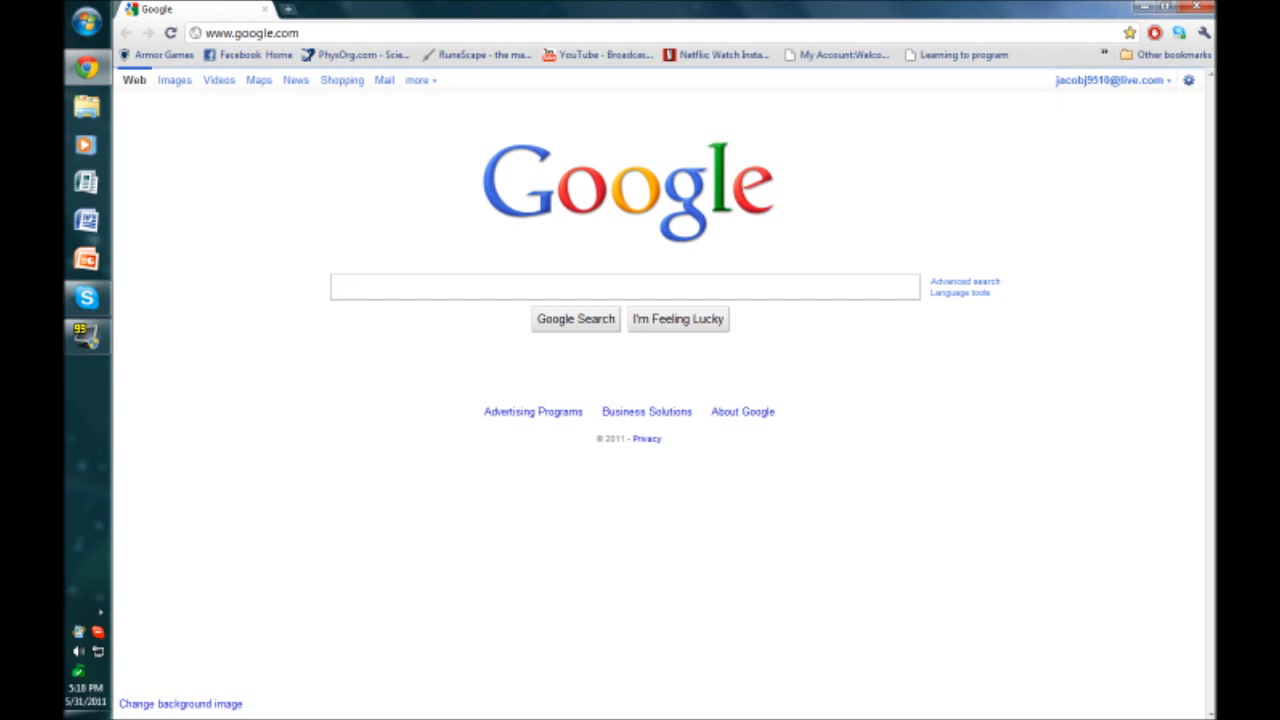
type("zombe mod")
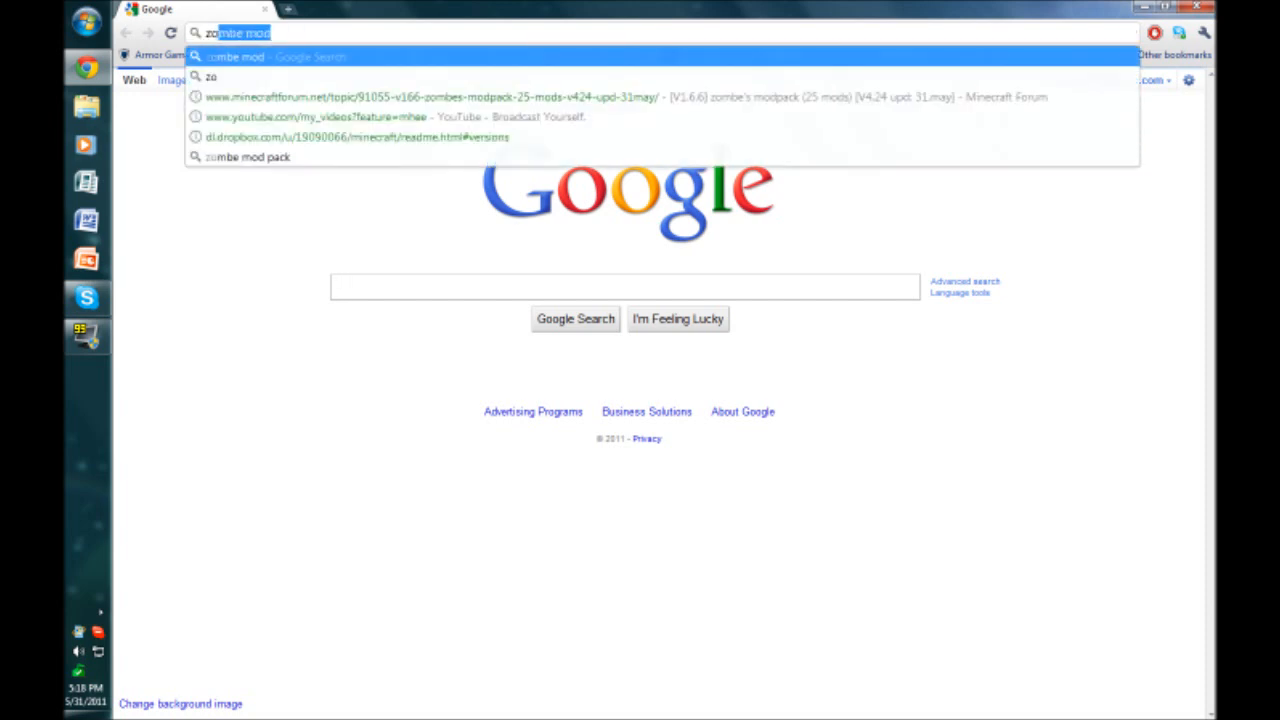
type("zombie mod")
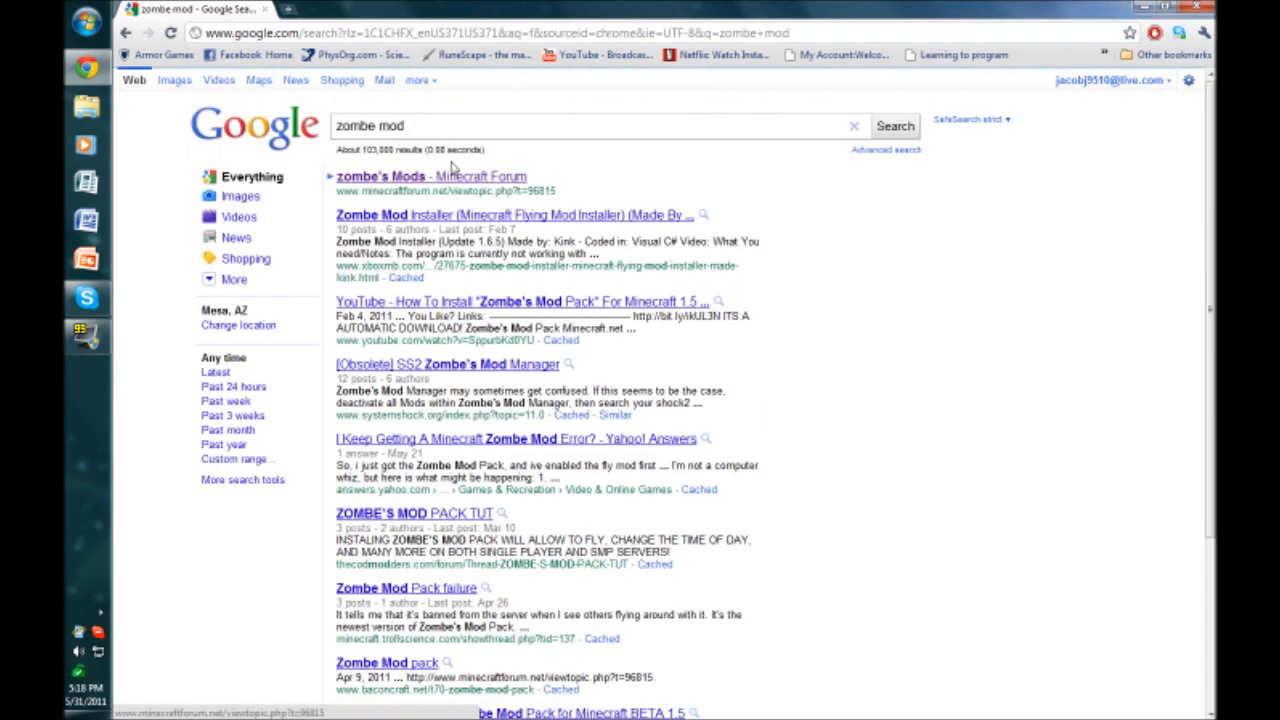
Go from the zombe's Mods forum thread to the readme's Version history with the 1.5_01 downloads.
left_click(430, 176)
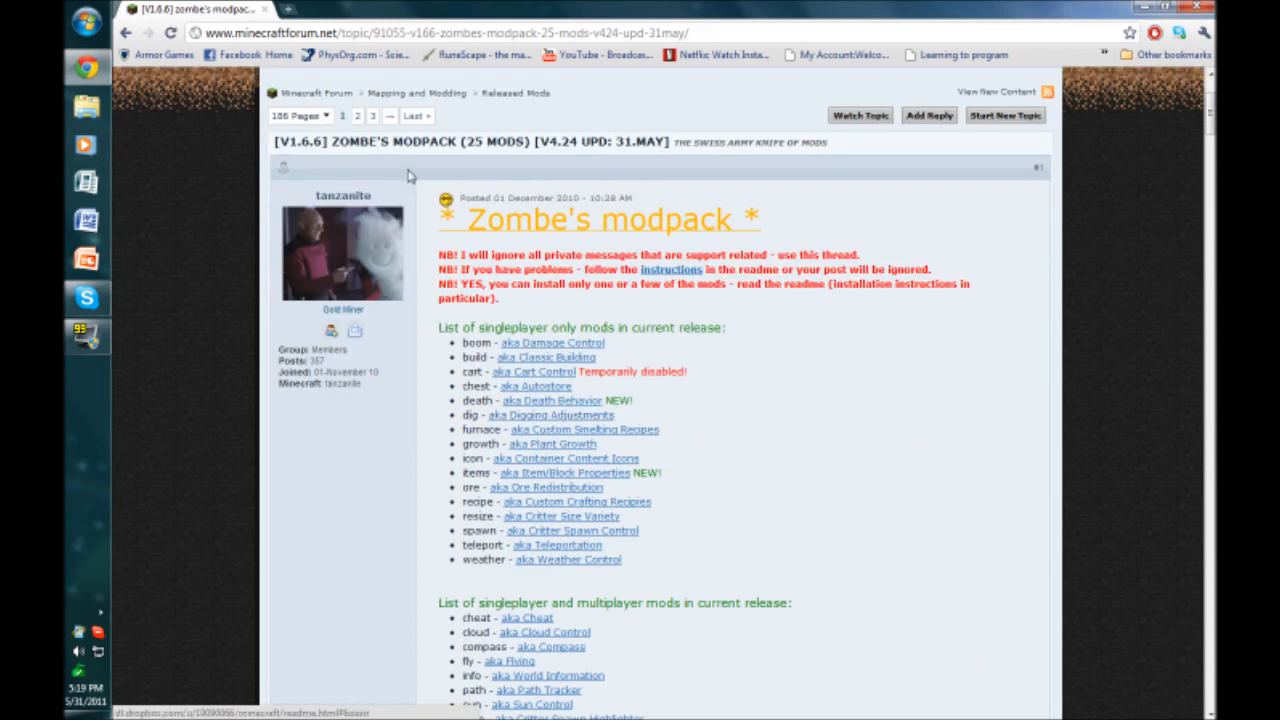
scroll("down", 3)
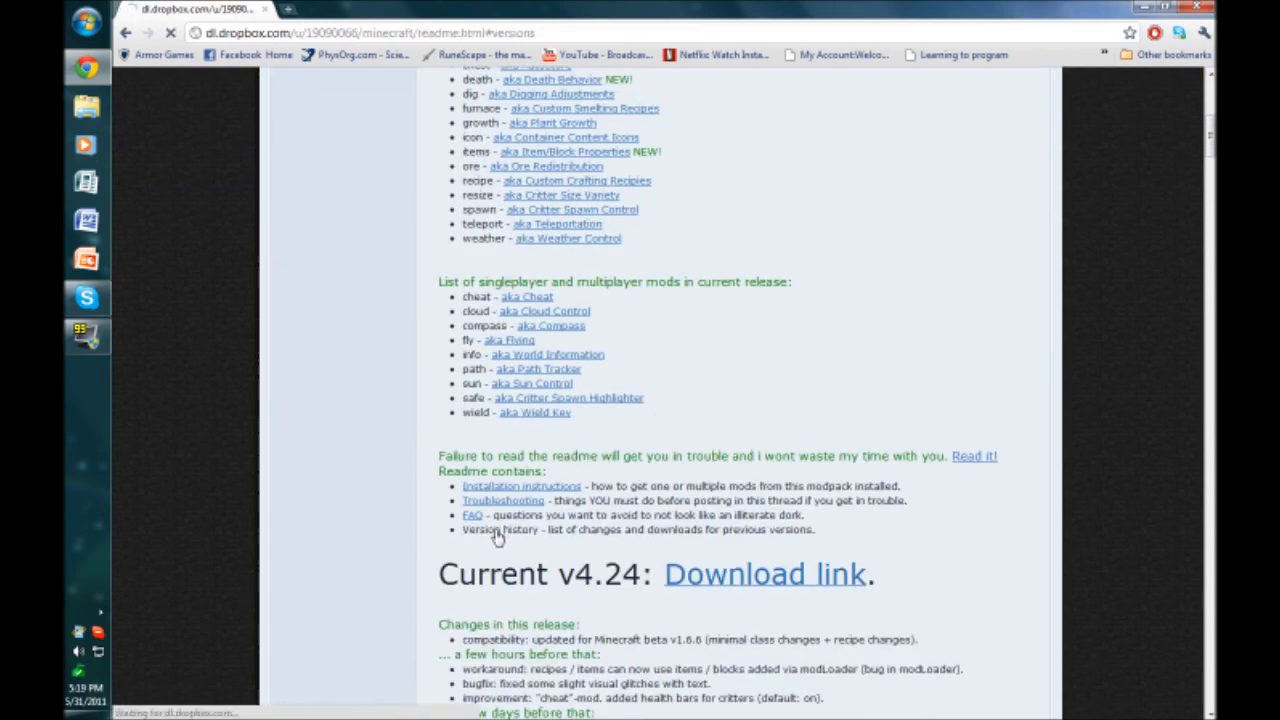
left_click(497, 529)
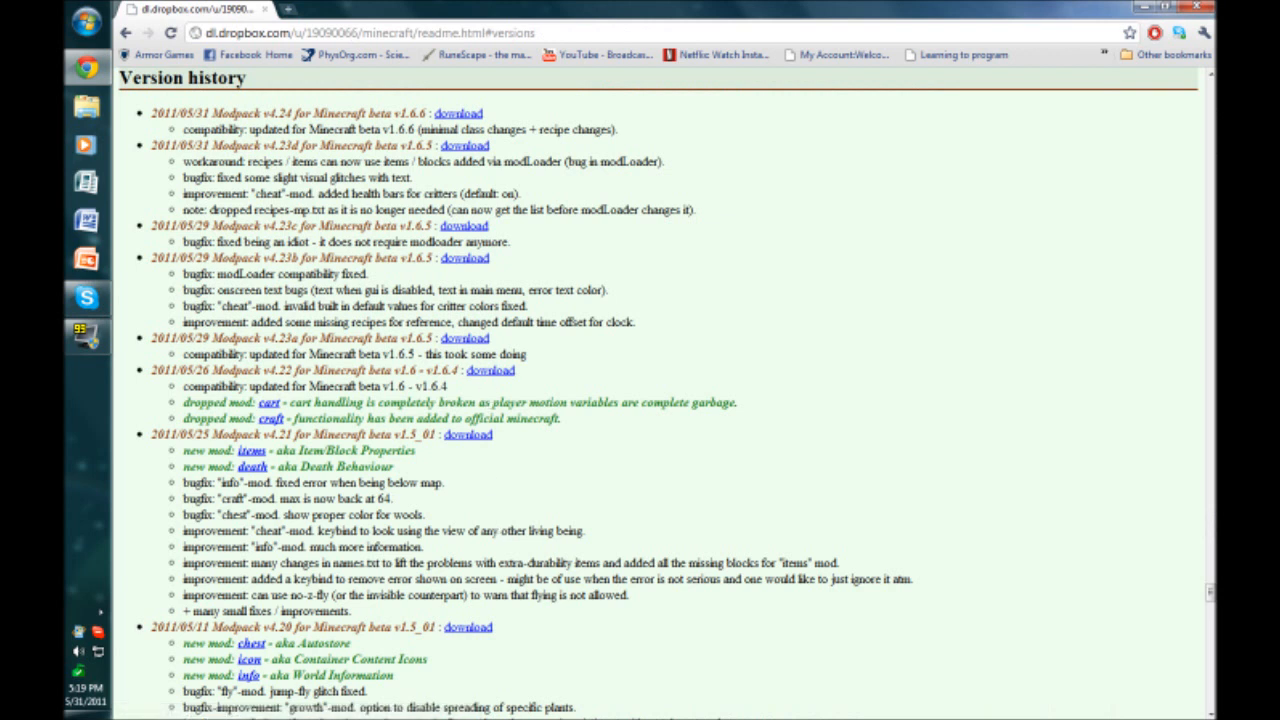
mouse_move(450, 452)
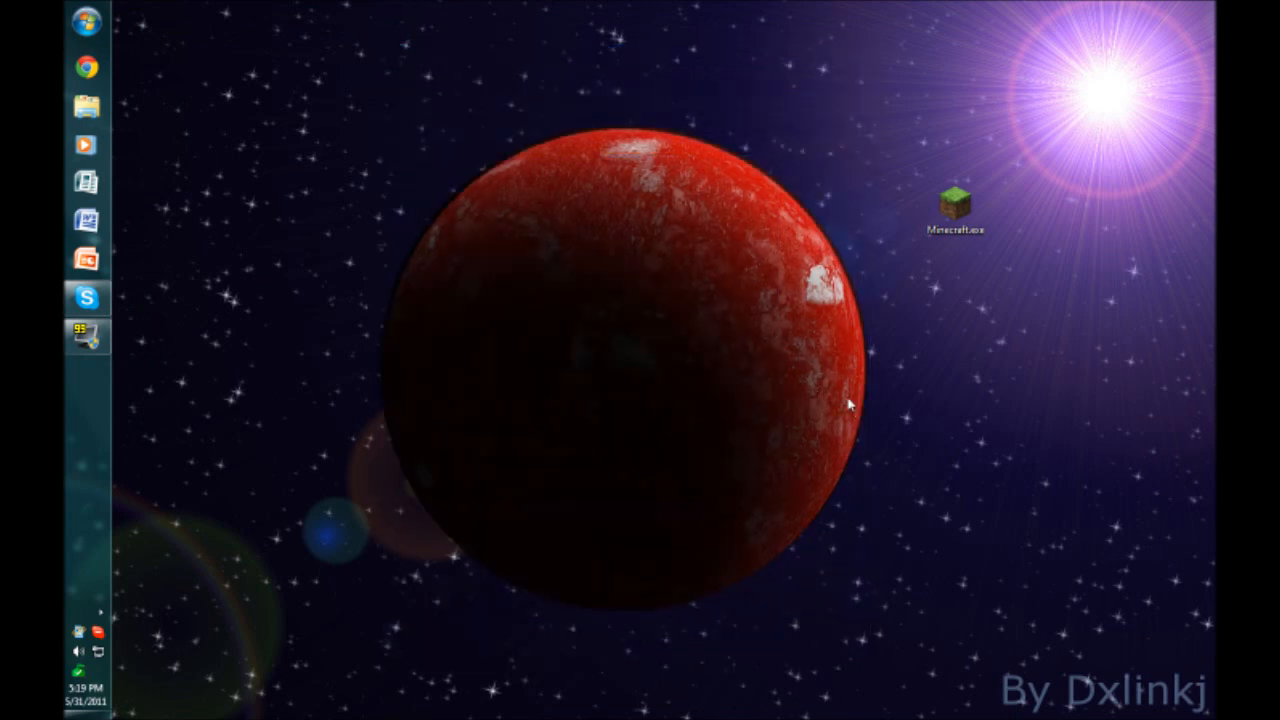
mouse_move(808, 68)
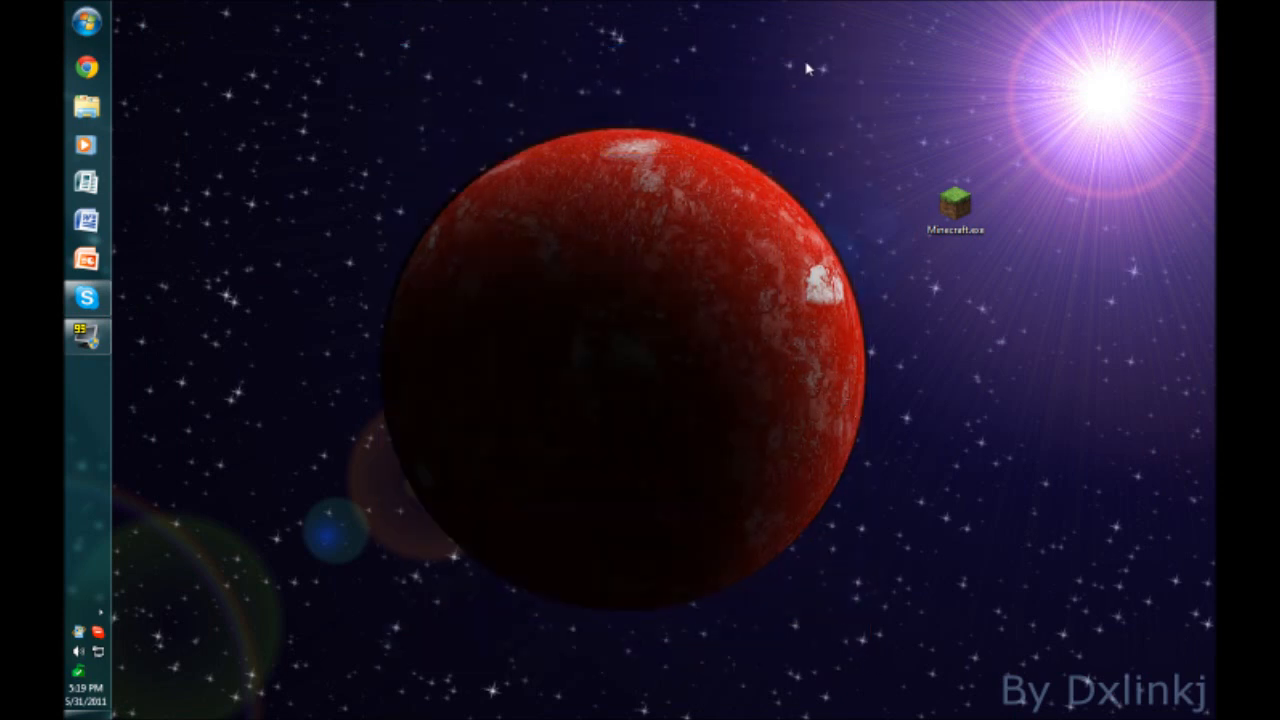
mouse_move(815, 143)
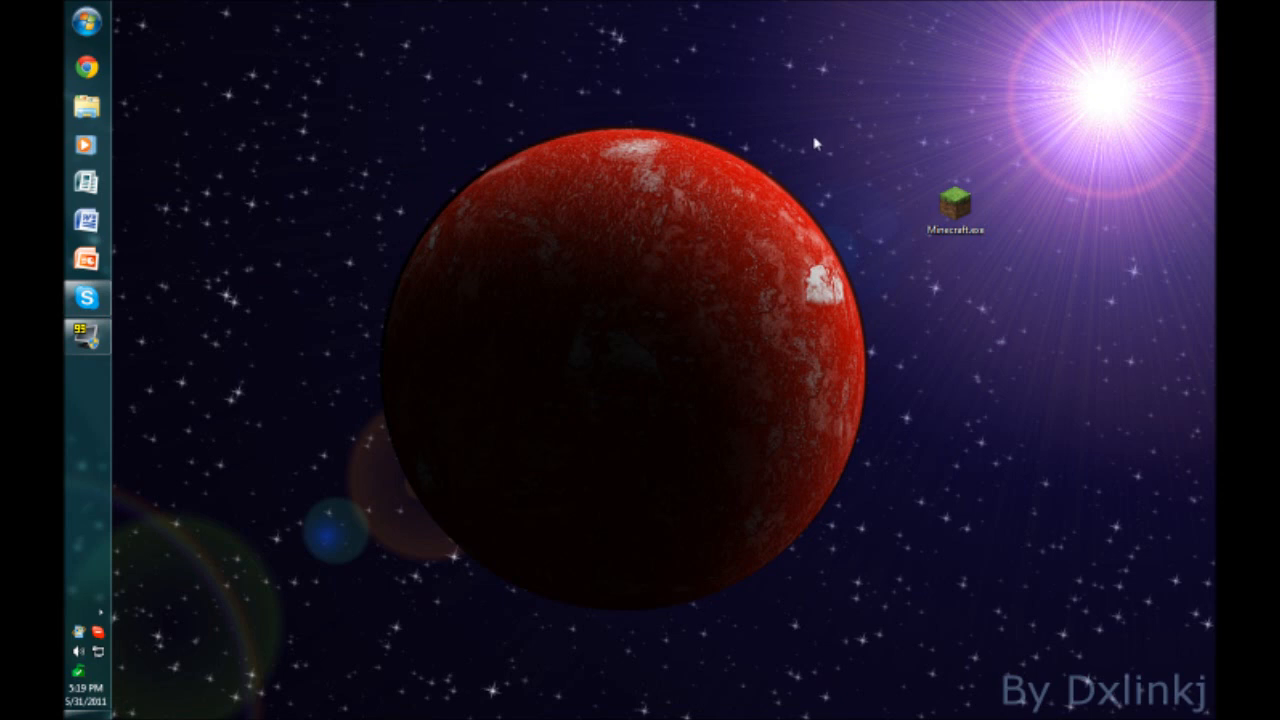
mouse_move(785, 100)
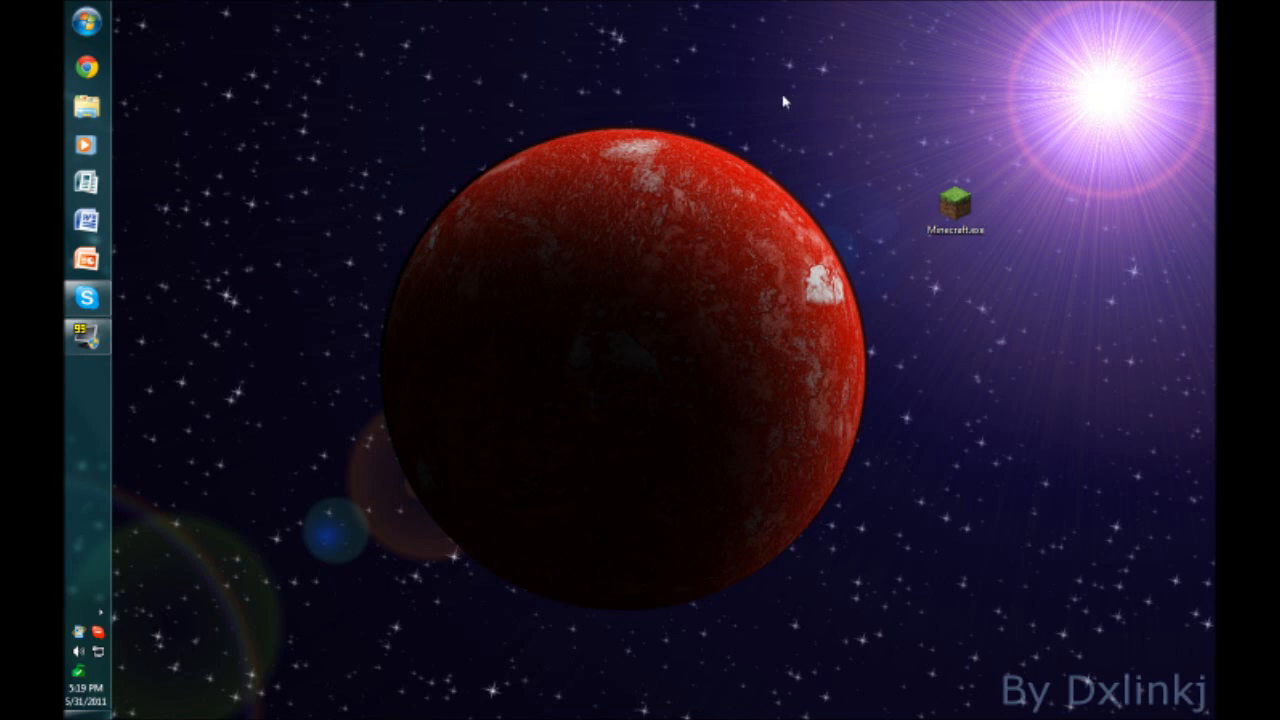
mouse_move(723, 148)
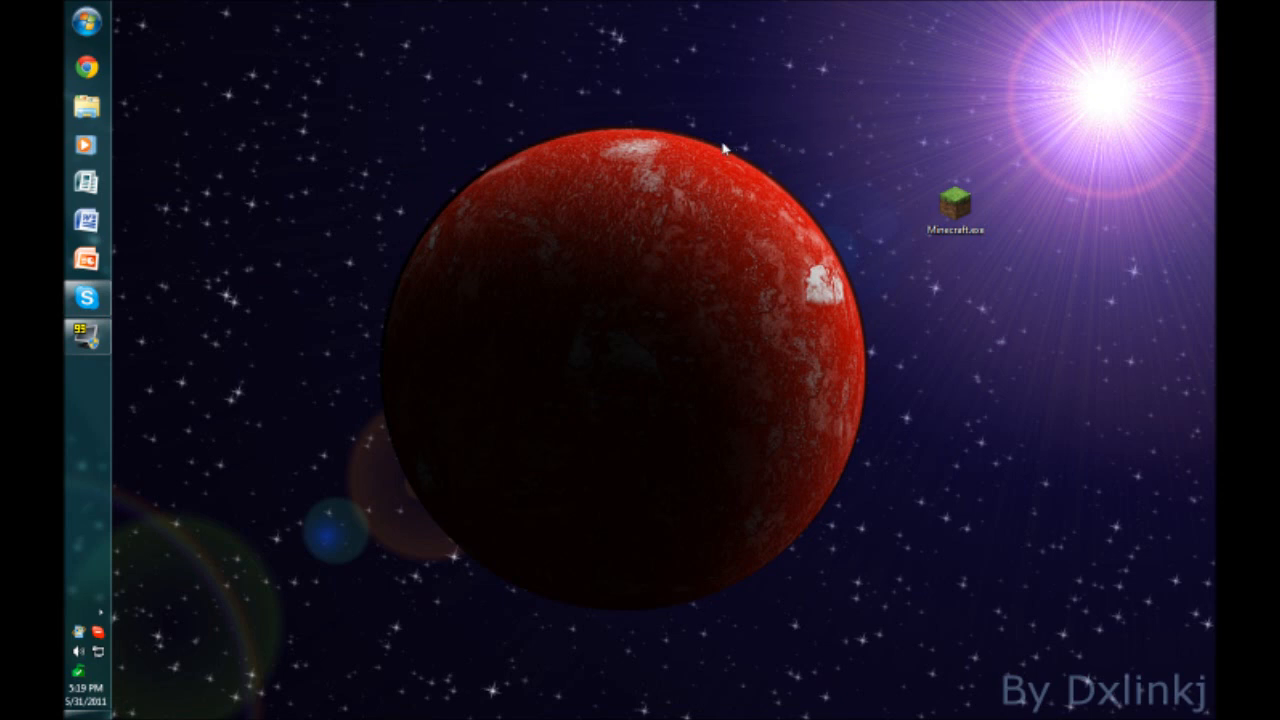
mouse_move(648, 147)
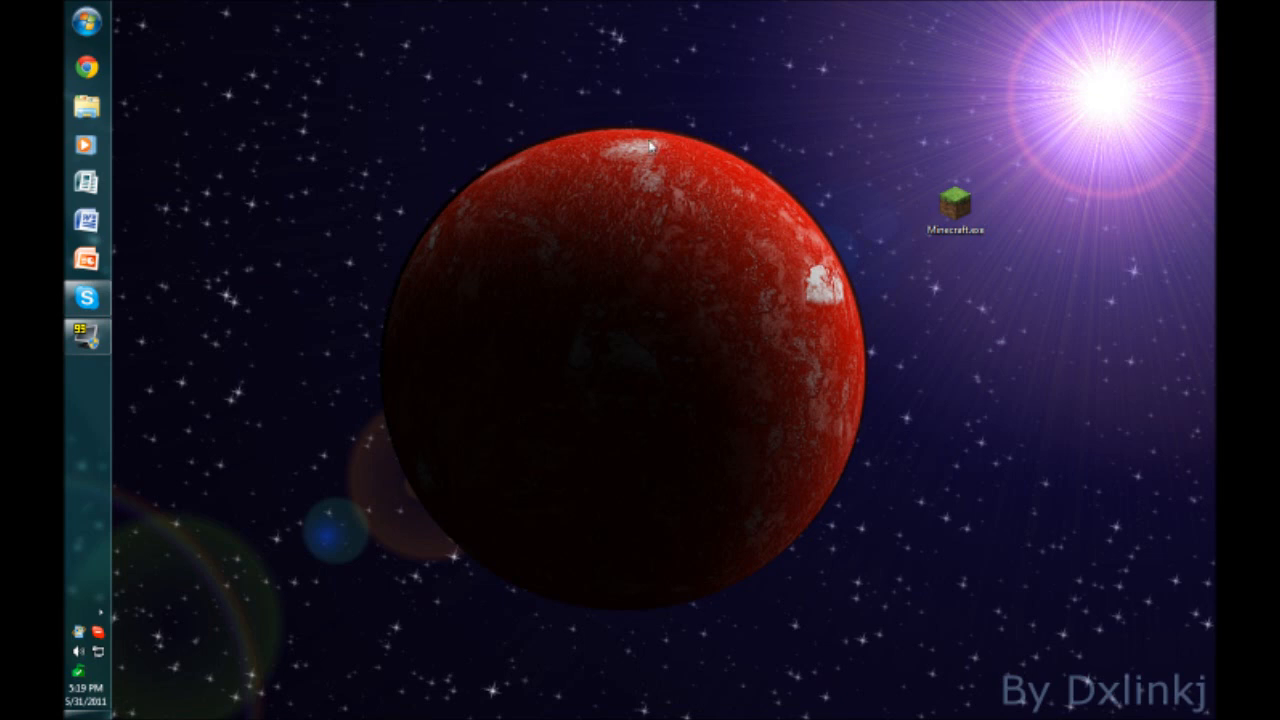
mouse_move(589, 159)
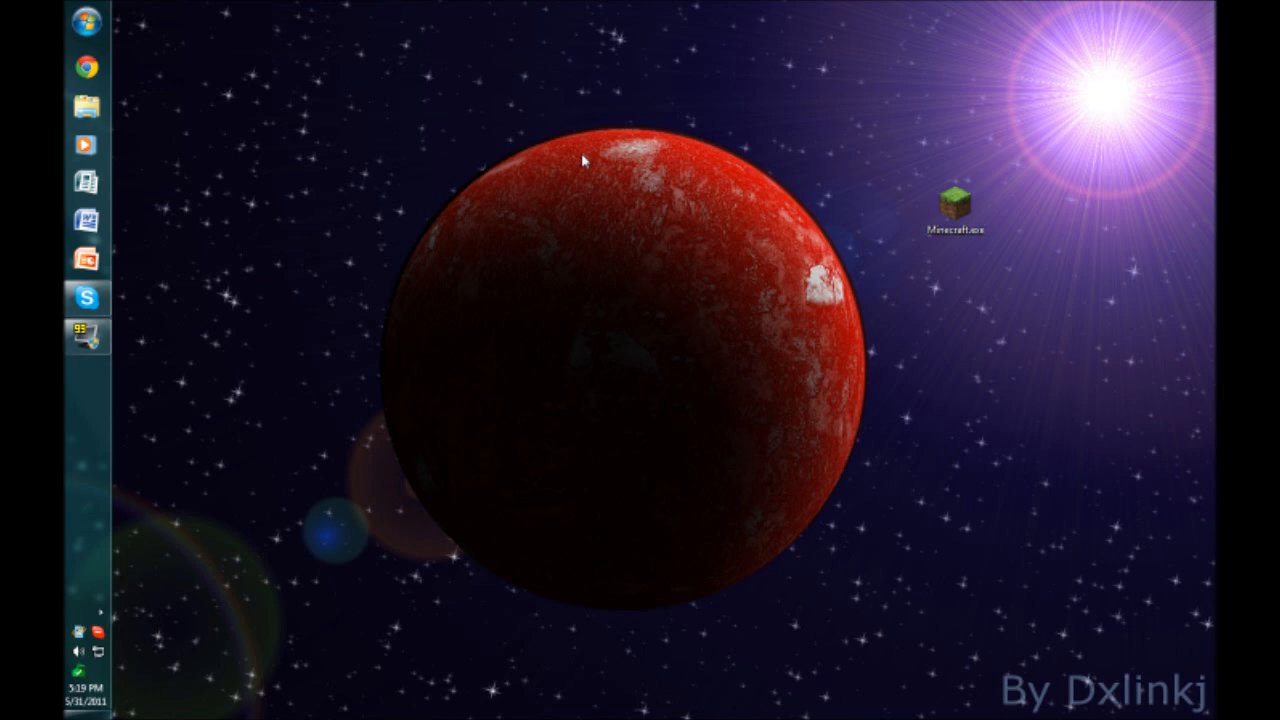
mouse_move(337, 163)
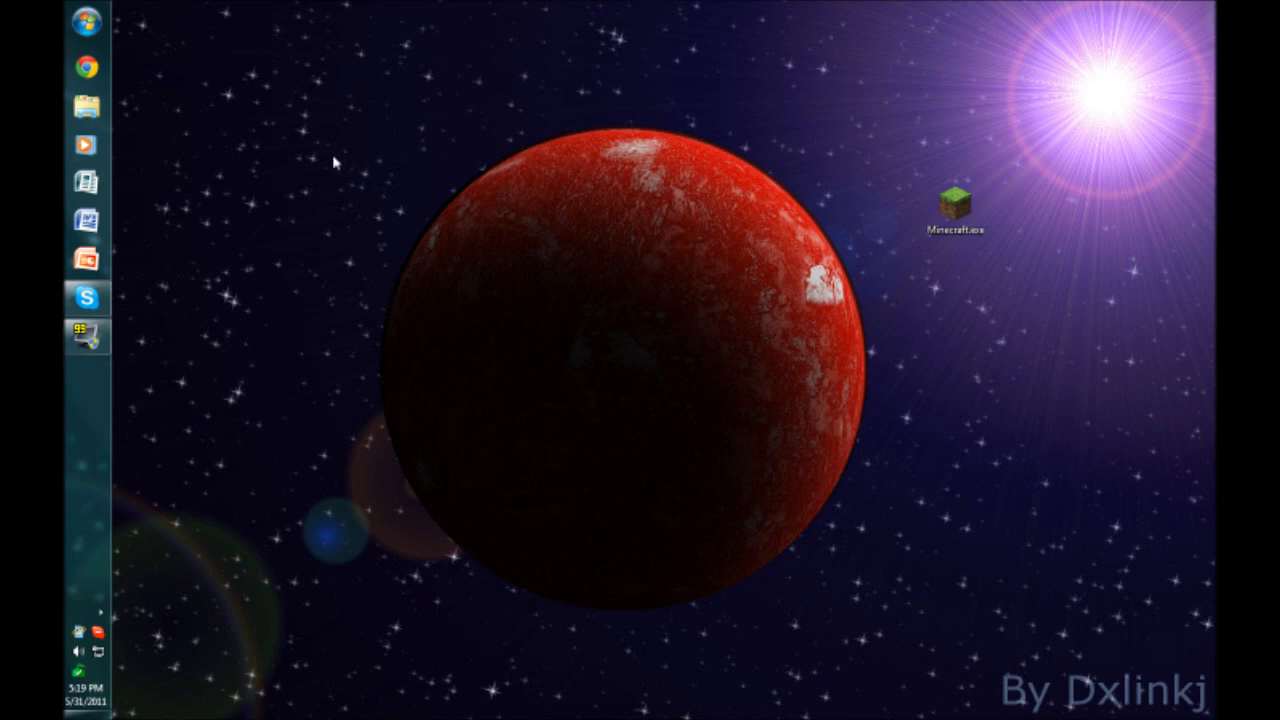
mouse_move(365, 138)
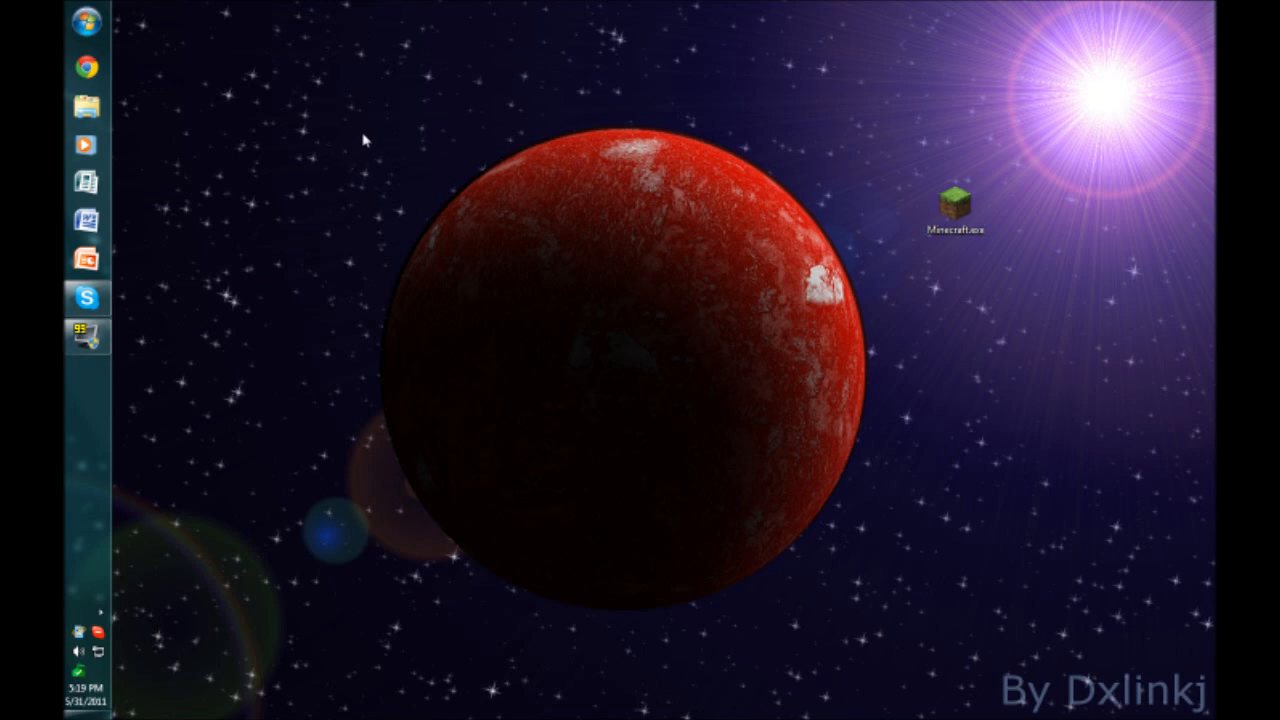
mouse_move(359, 130)
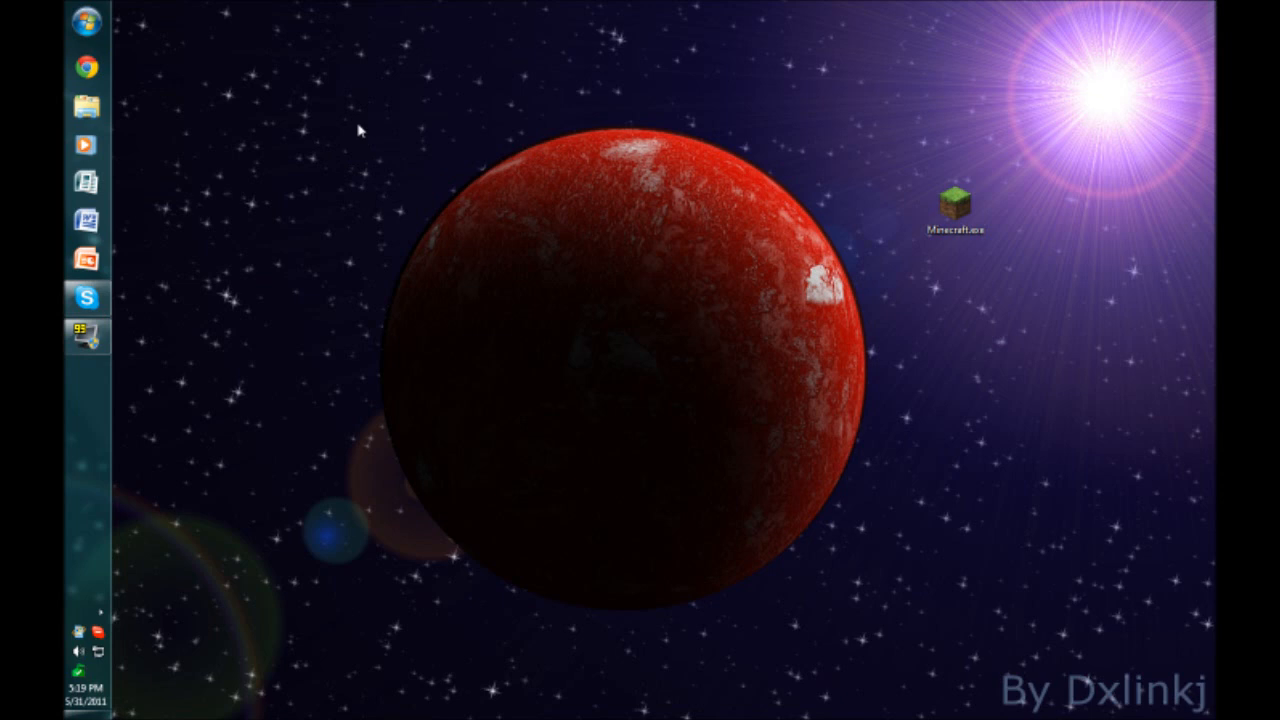
mouse_move(356, 113)
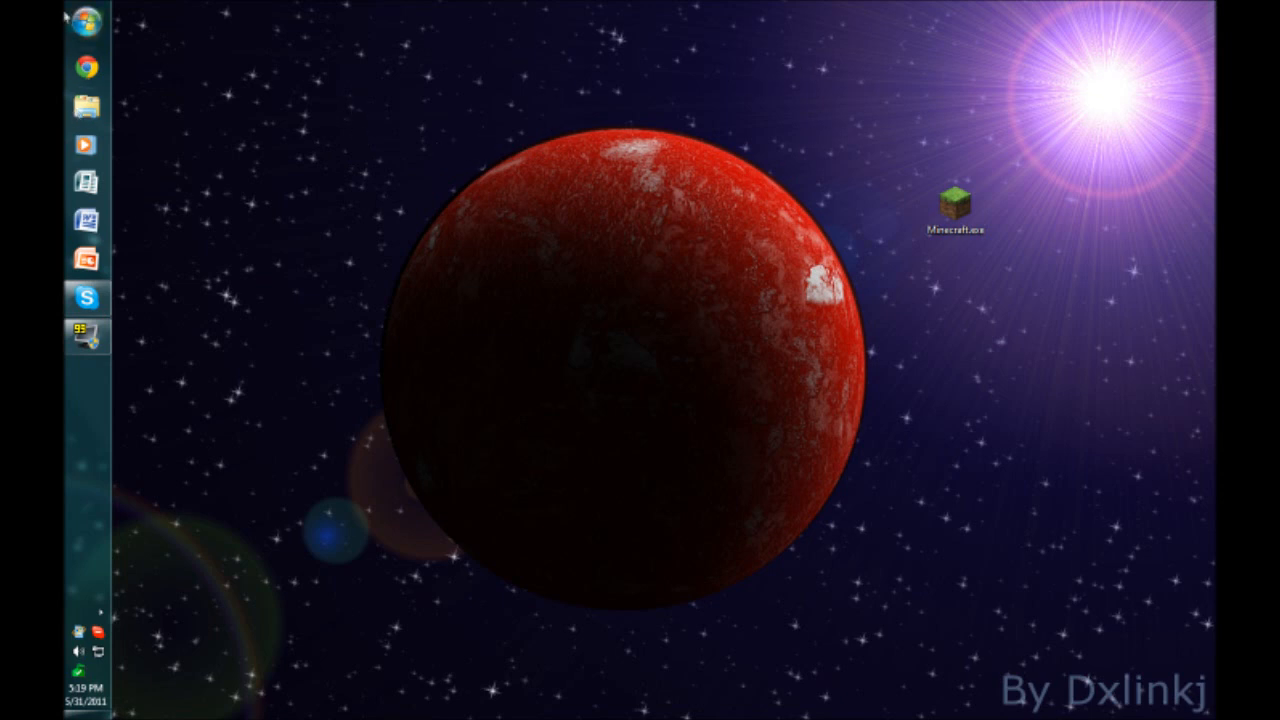
left_click(957, 207)
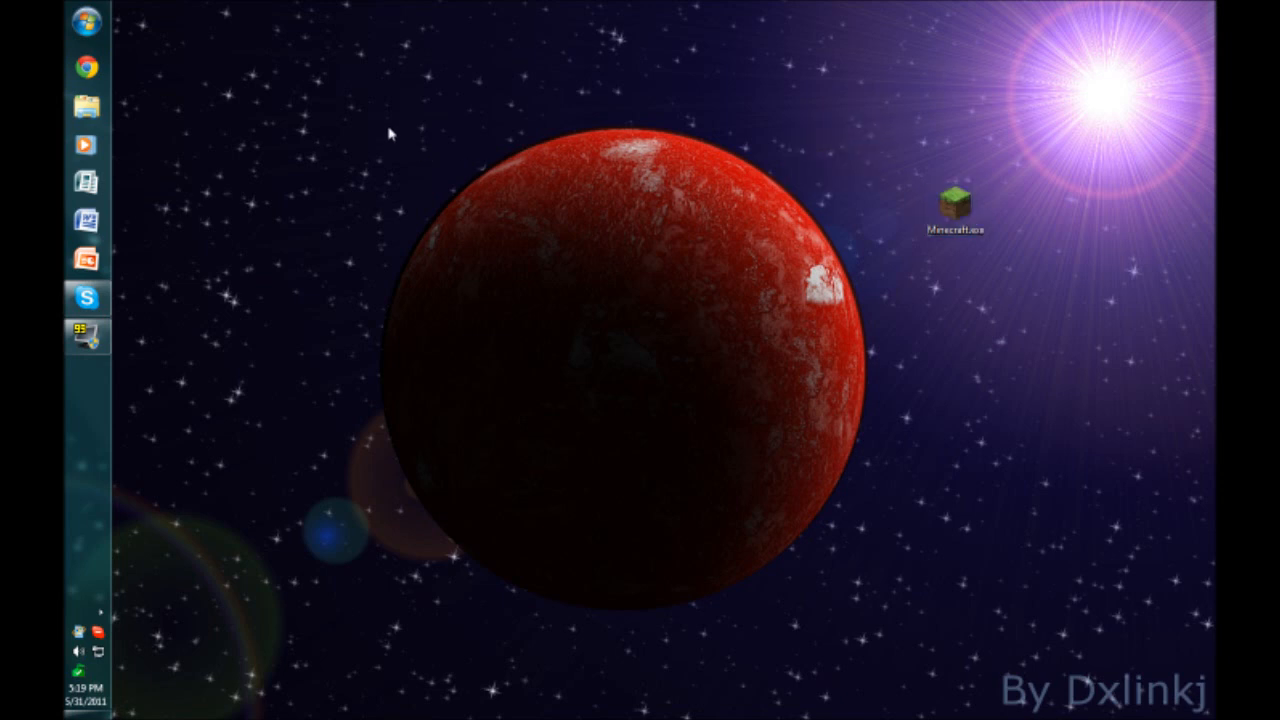
mouse_move(380, 167)
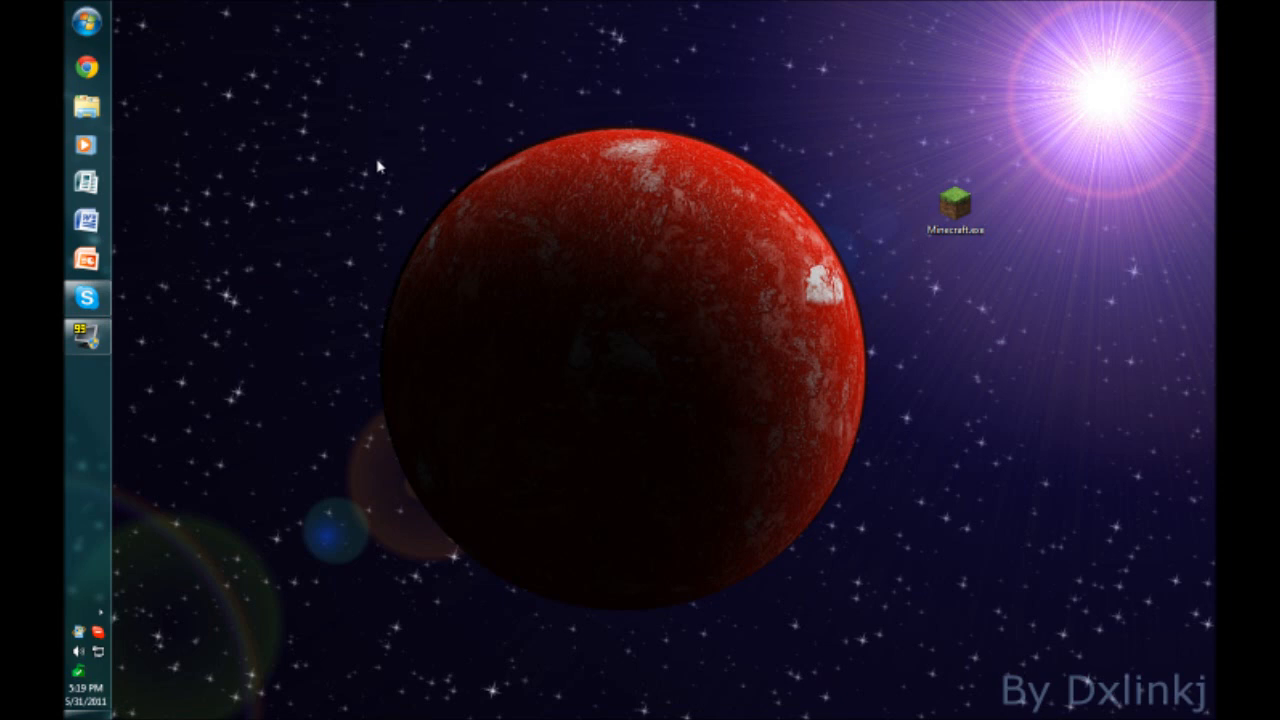
mouse_move(403, 158)
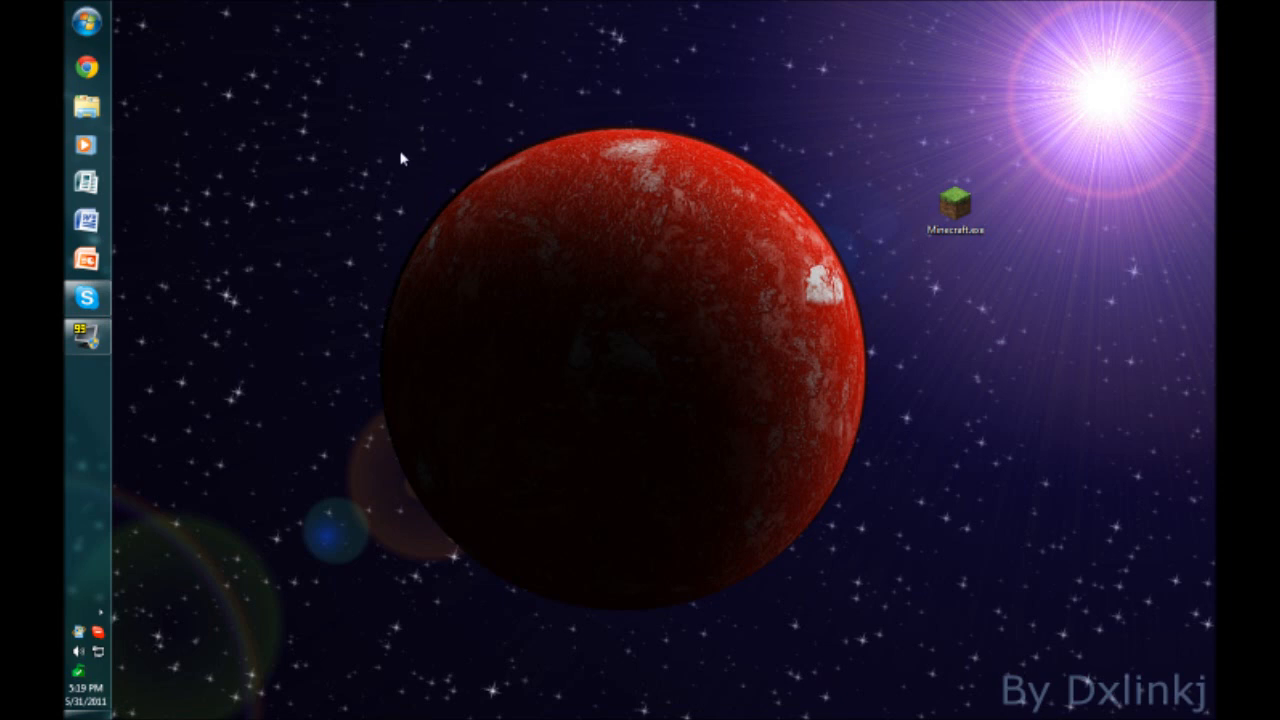
mouse_move(425, 148)
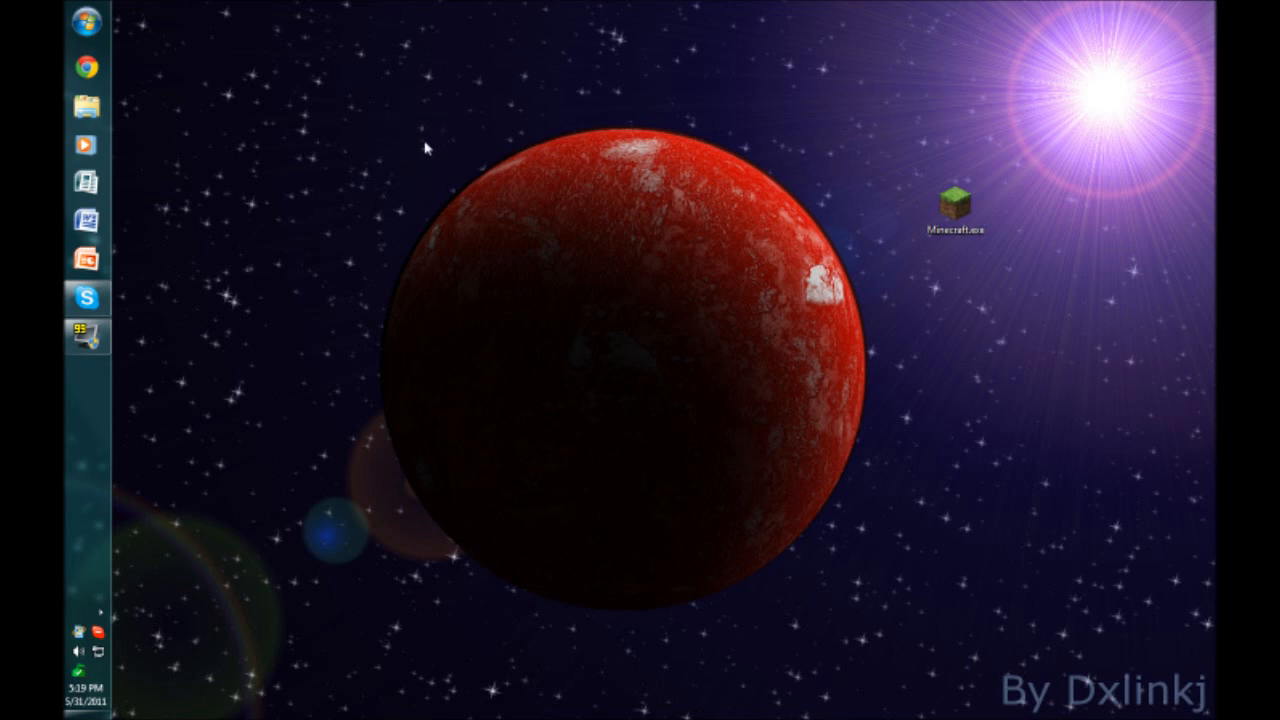